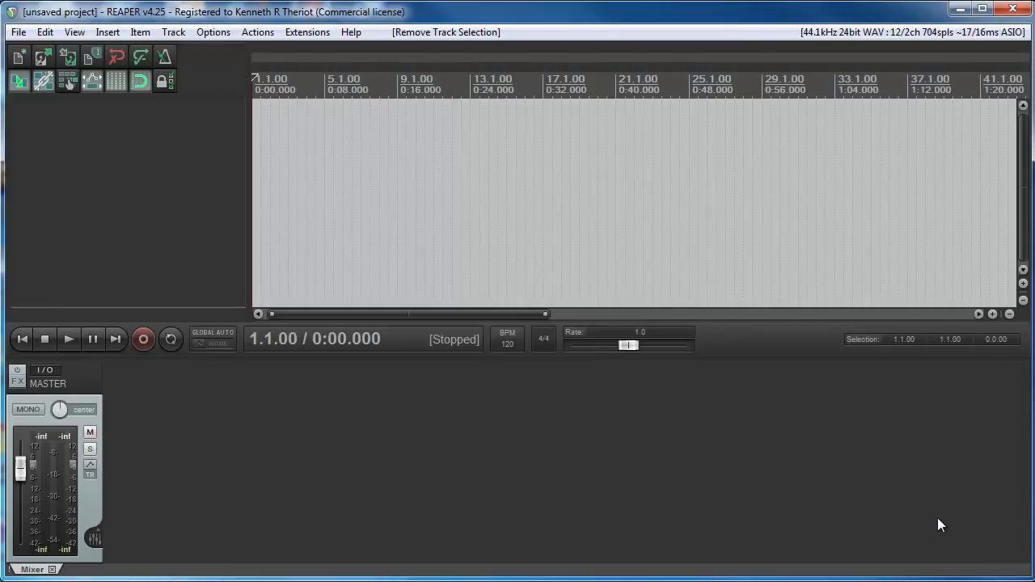
mouse_move(890, 505)
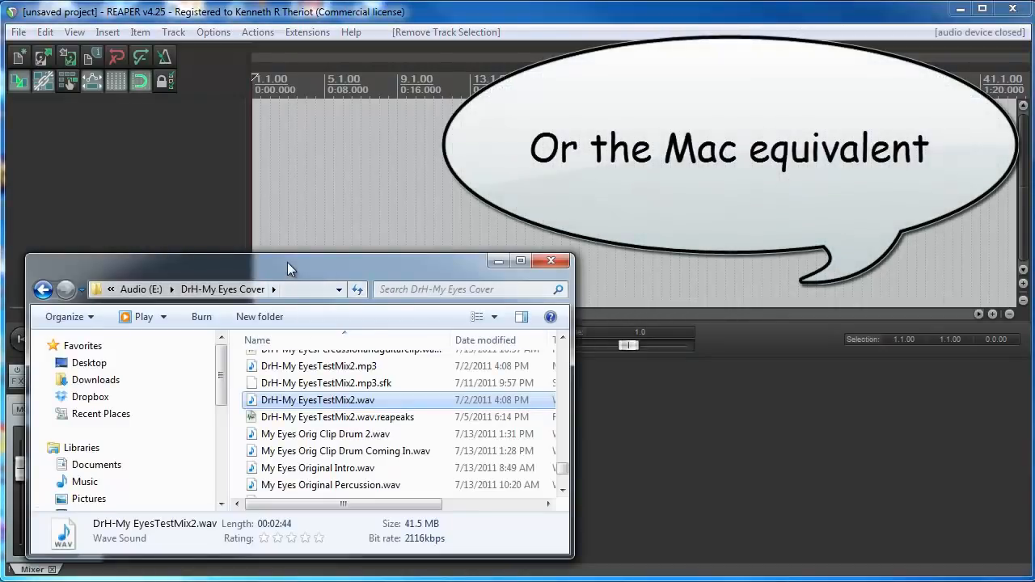
mouse_move(304, 401)
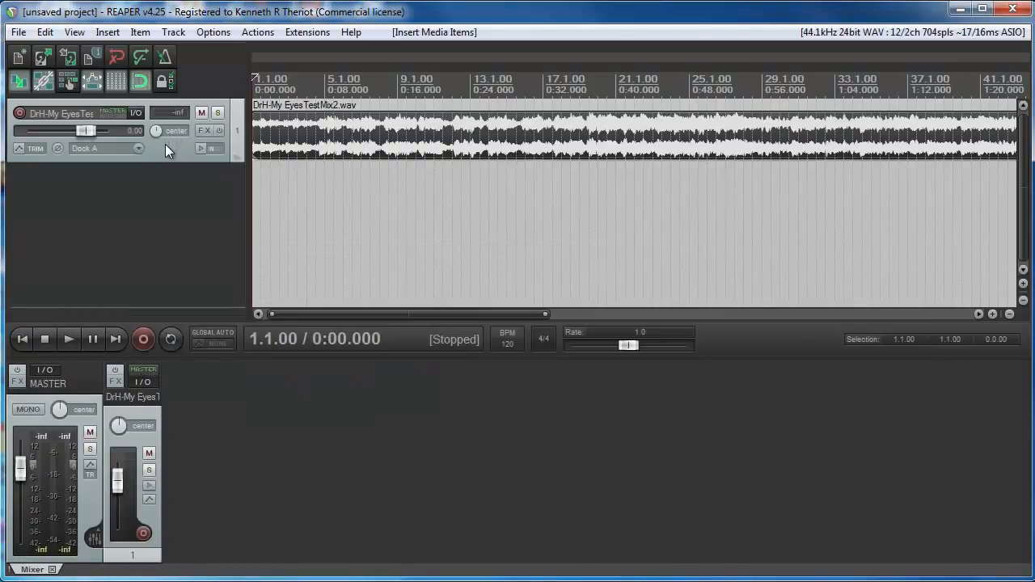
mouse_move(53, 118)
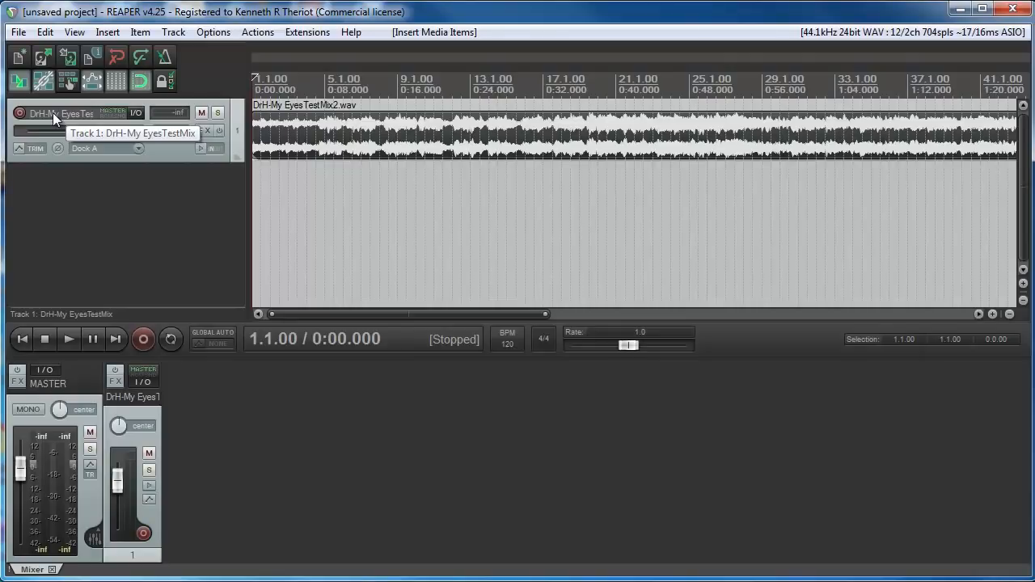
mouse_move(88, 272)
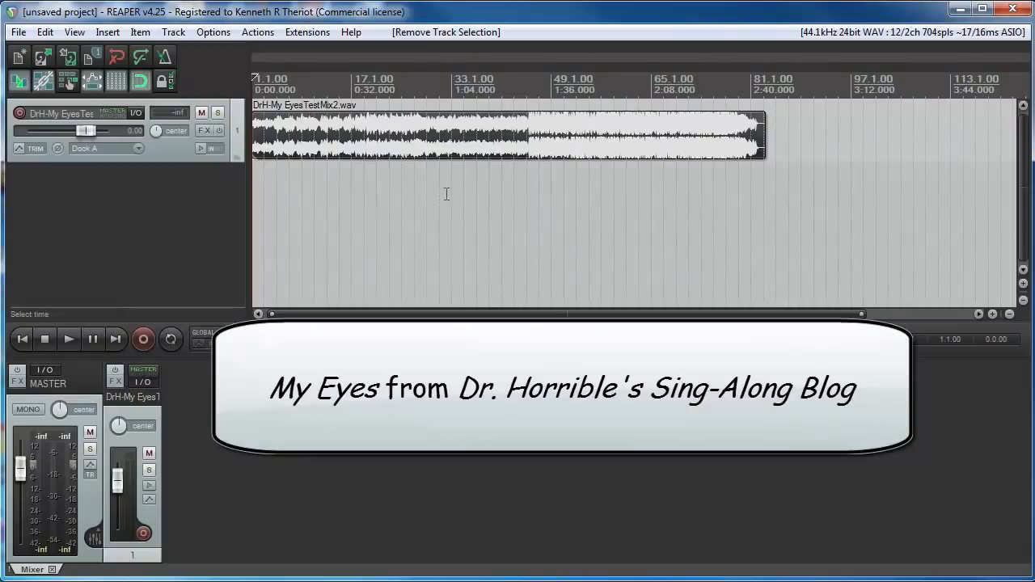
- Play the imported song from around bar 37.1.00 to listen to it
left_click(474, 133)
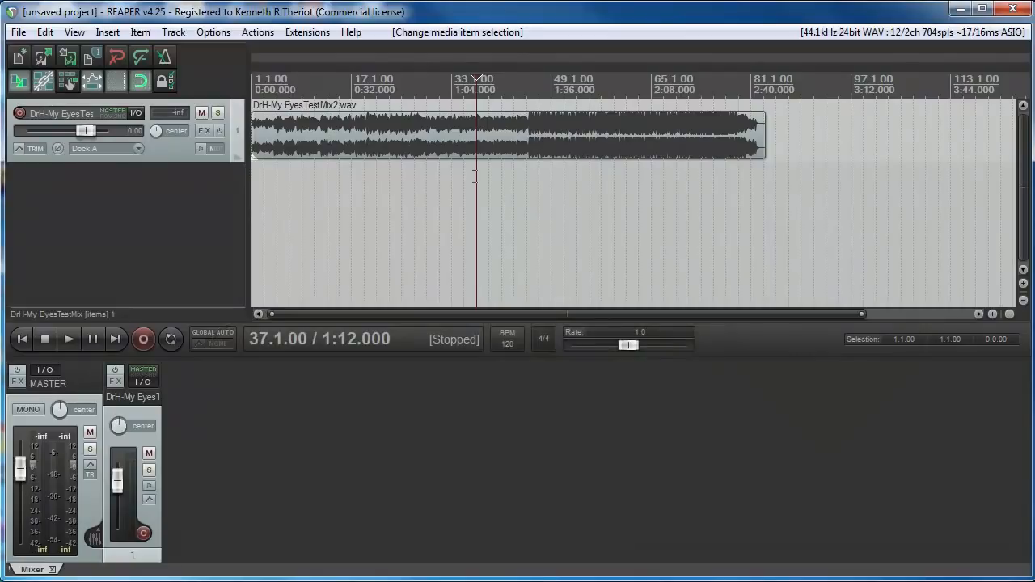
left_click(69, 339)
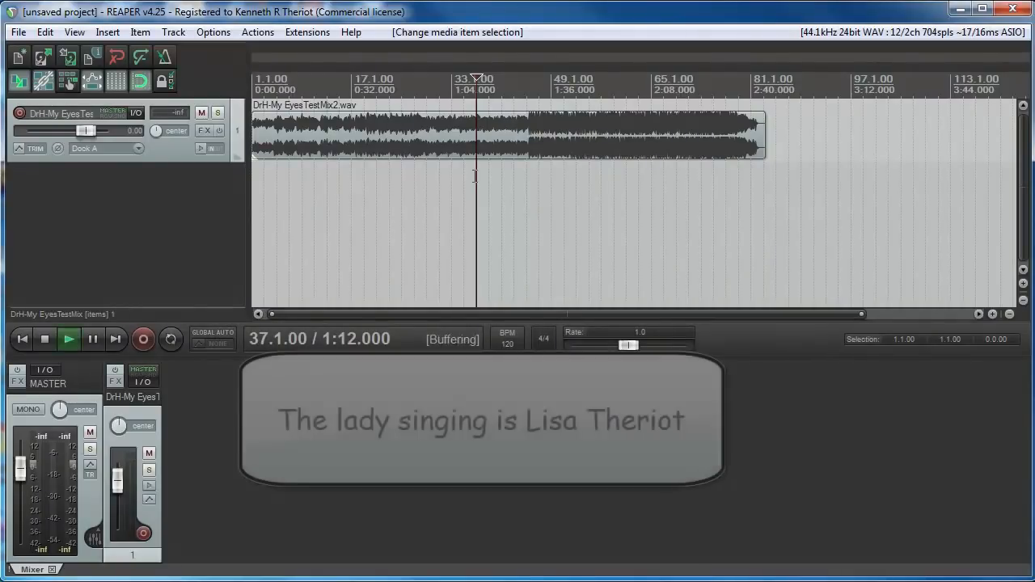
left_click(69, 340)
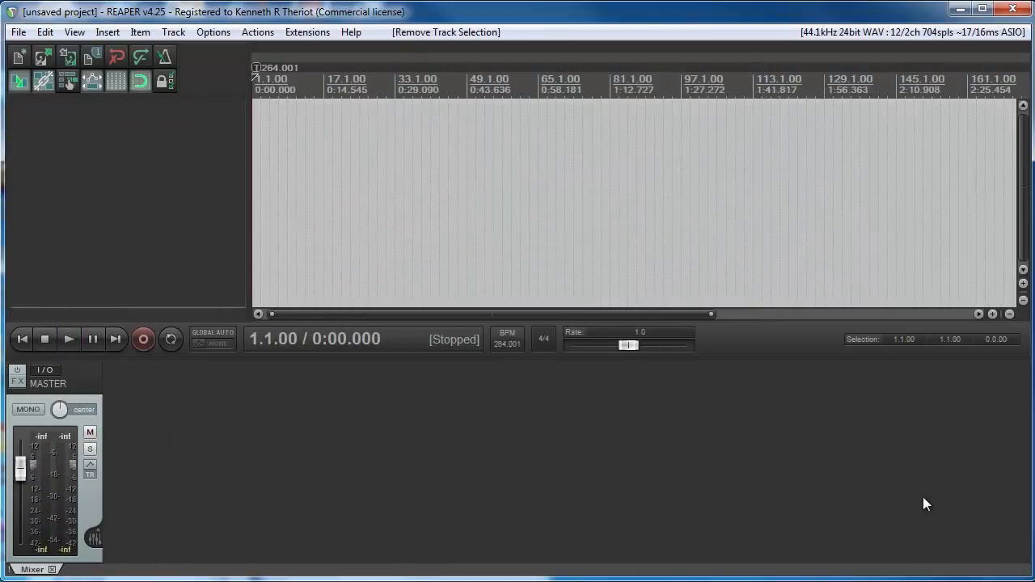
mouse_move(822, 470)
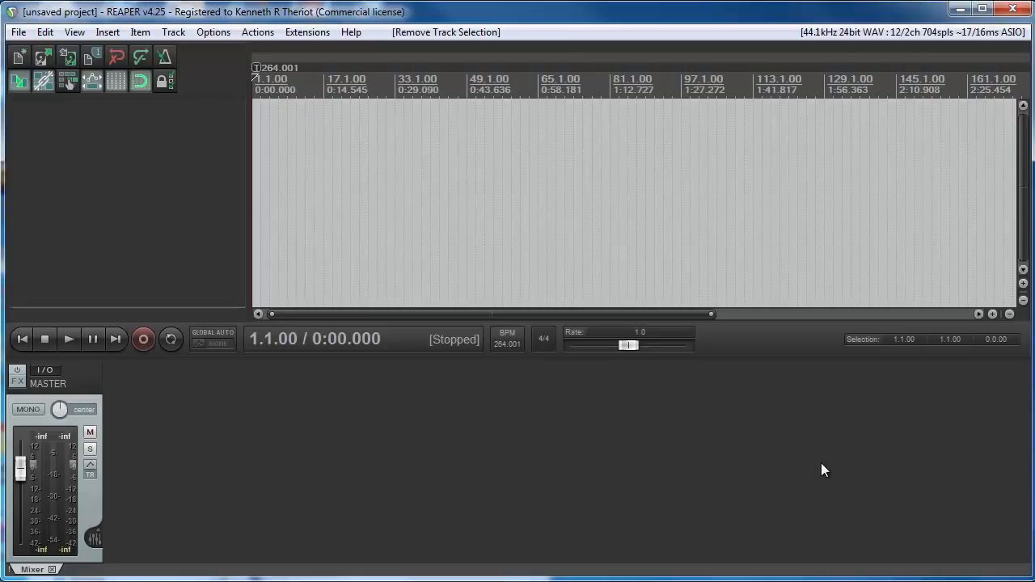
mouse_move(81, 130)
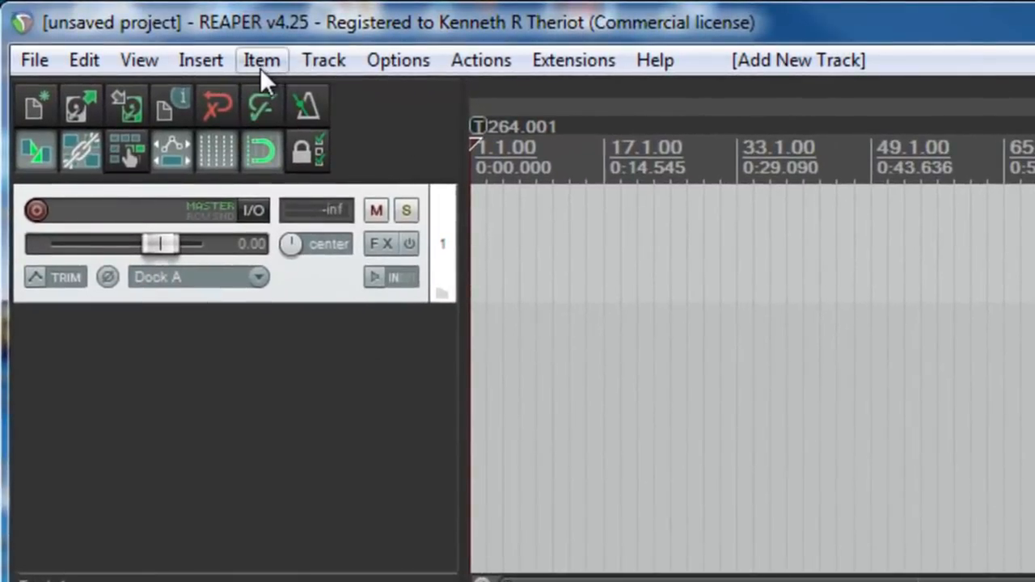
mouse_move(197, 67)
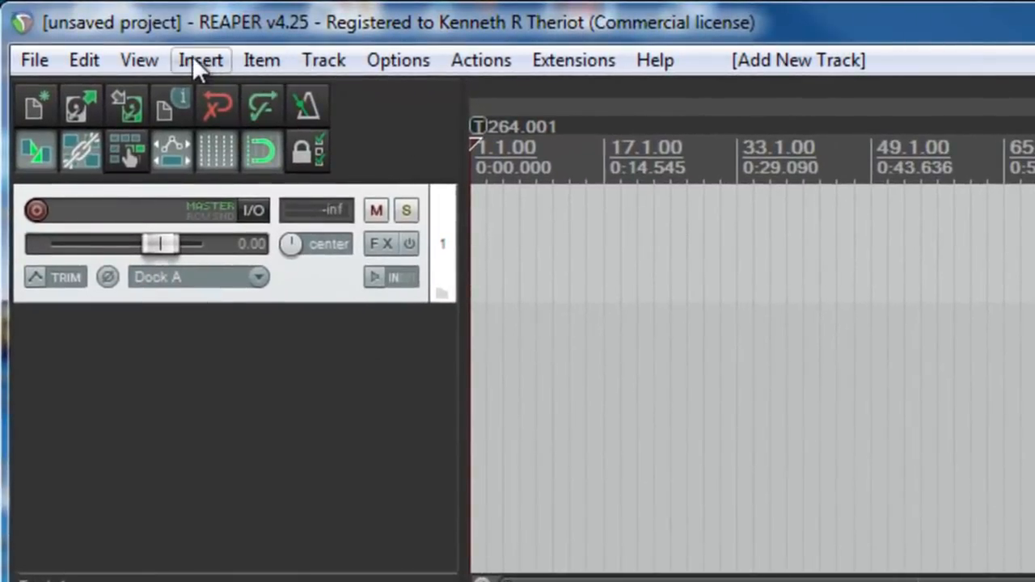
- Add an untitled MIDI item at the project start from the Insert menu
left_click(199, 60)
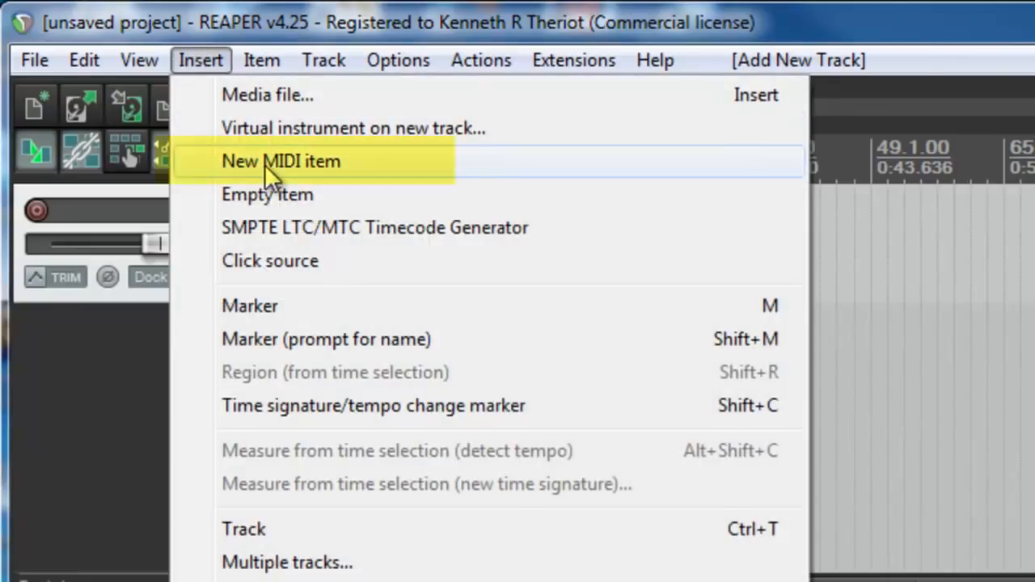
left_click(281, 161)
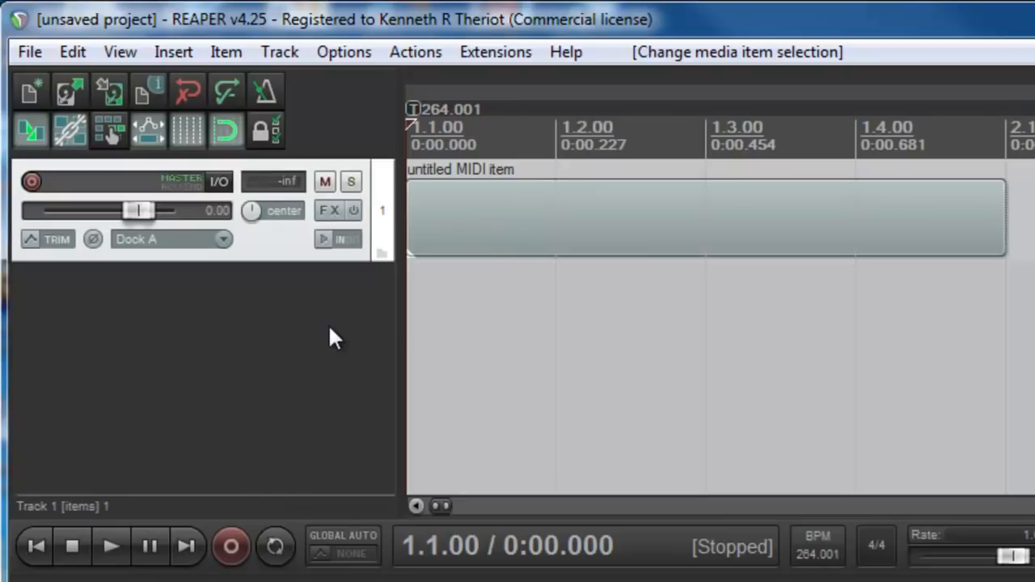
mouse_move(73, 546)
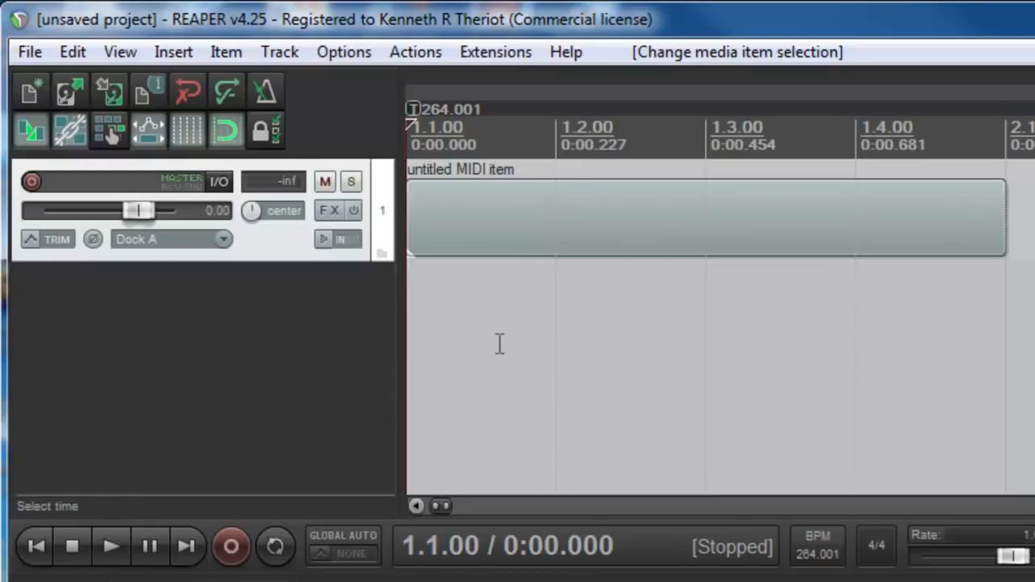
mouse_move(490, 335)
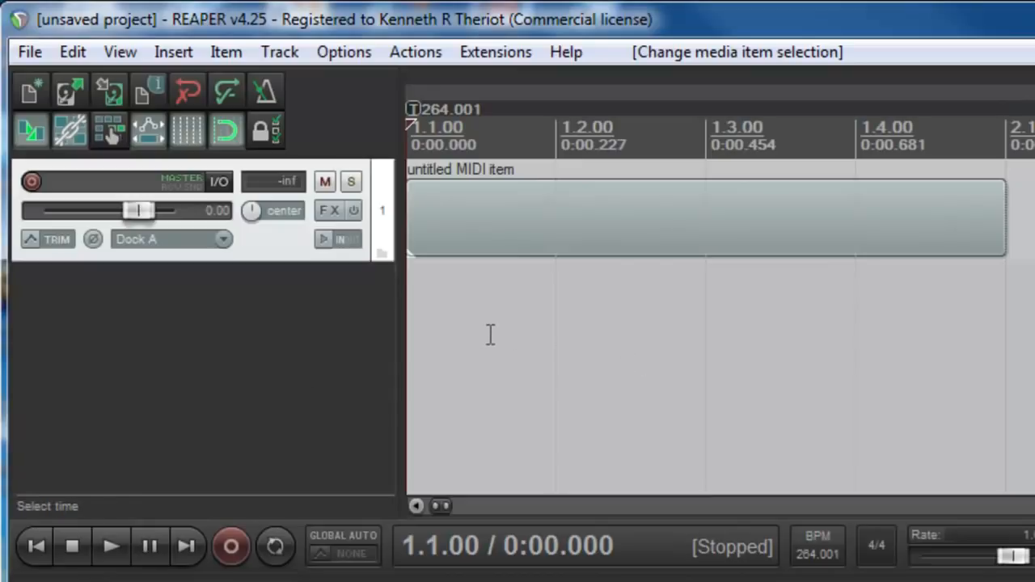
mouse_move(512, 220)
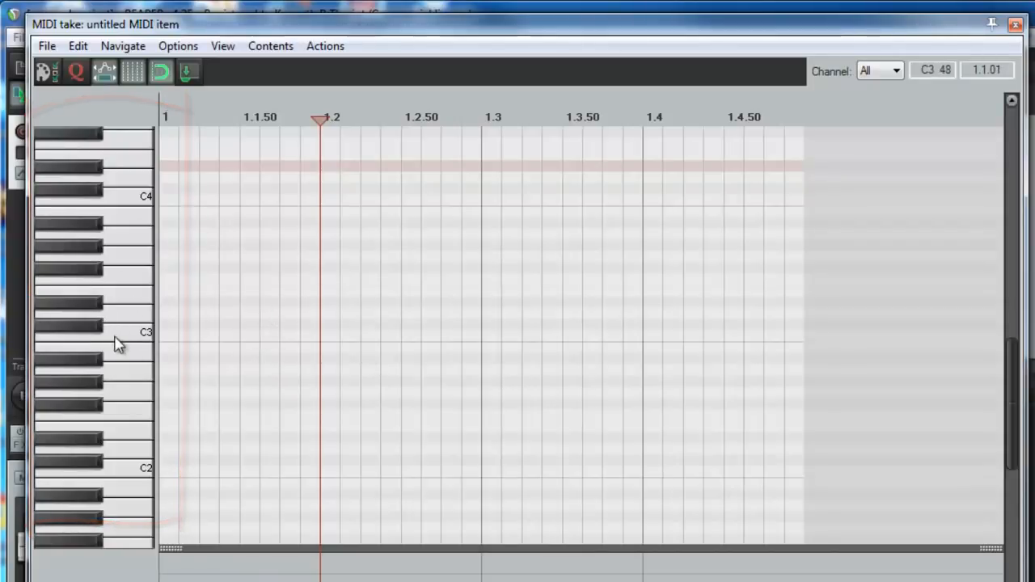
mouse_move(112, 378)
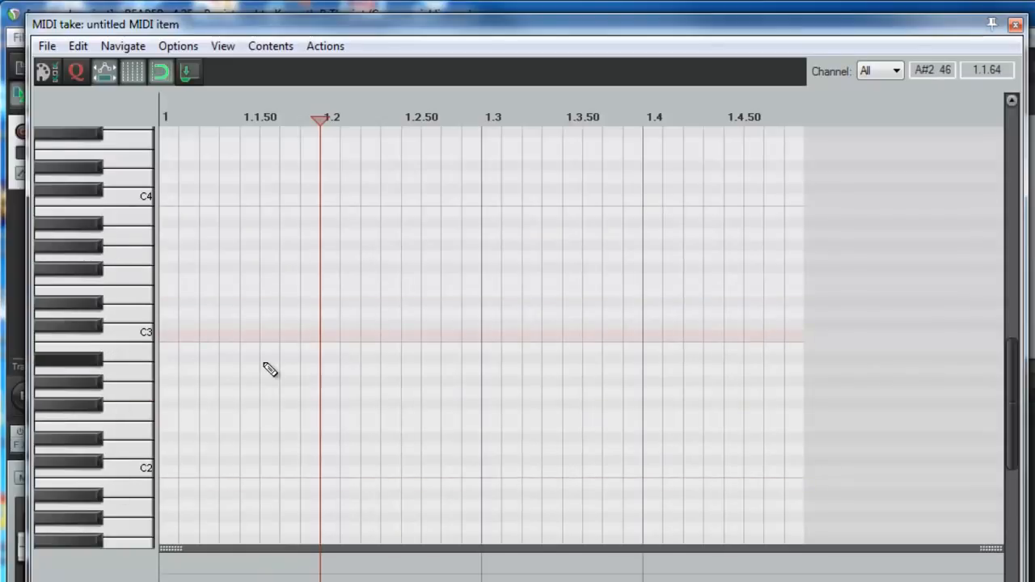
mouse_move(298, 327)
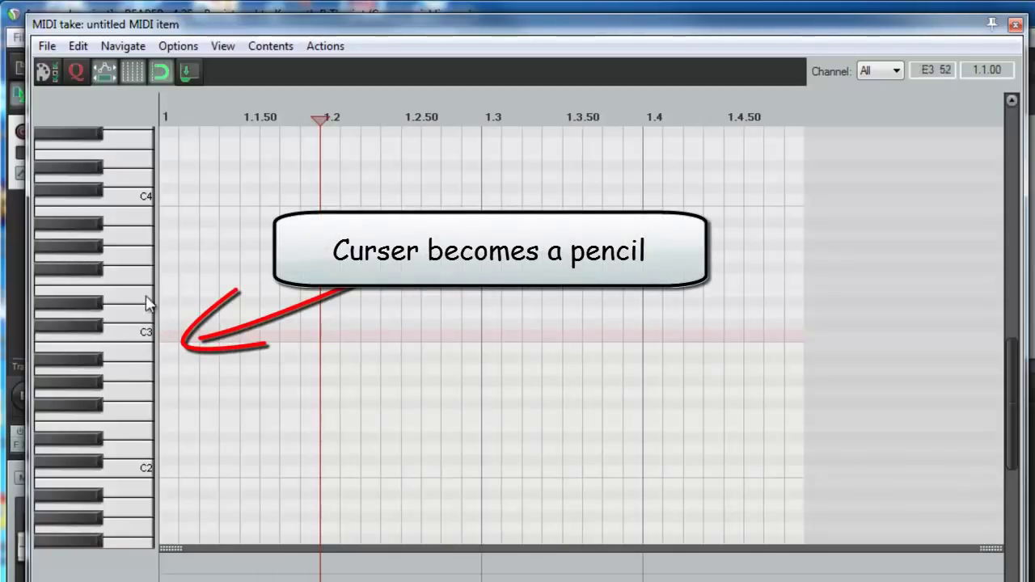
mouse_move(175, 342)
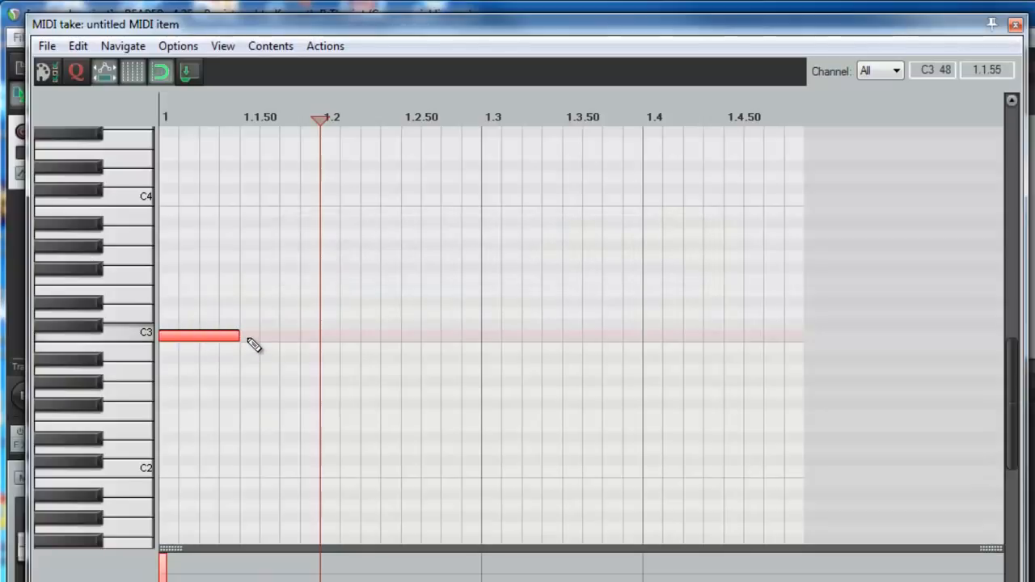
- Pencil in one-beat notes C3, D#3 and G3, then a final C3
left_click_drag(239, 335, 319, 338)
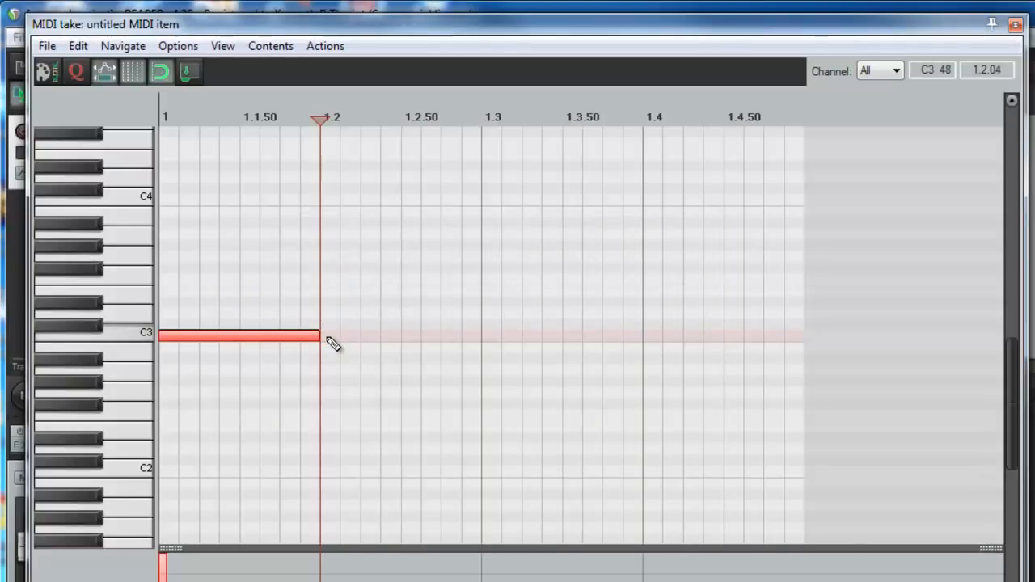
mouse_move(319, 309)
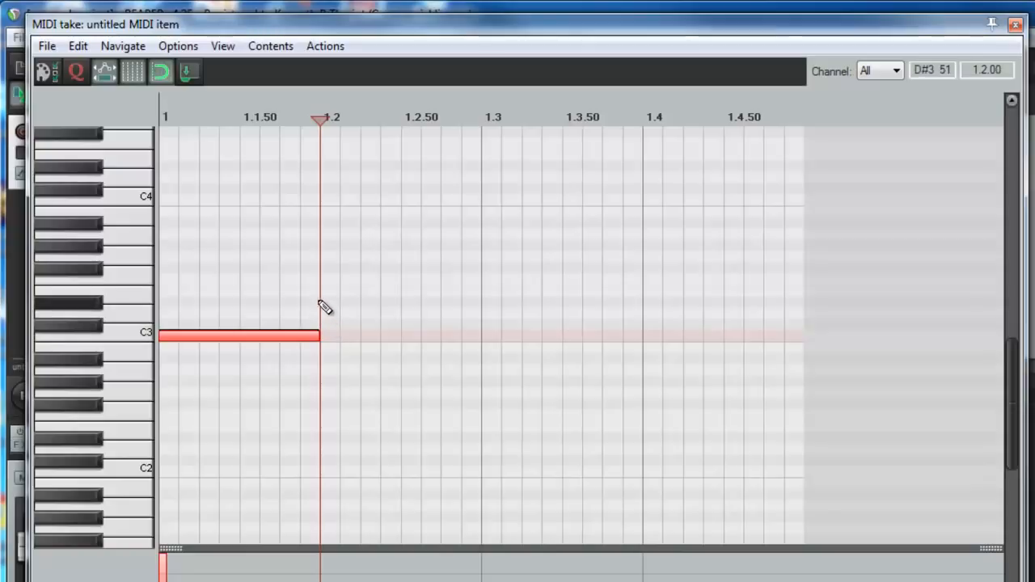
left_click_drag(322, 303, 441, 303)
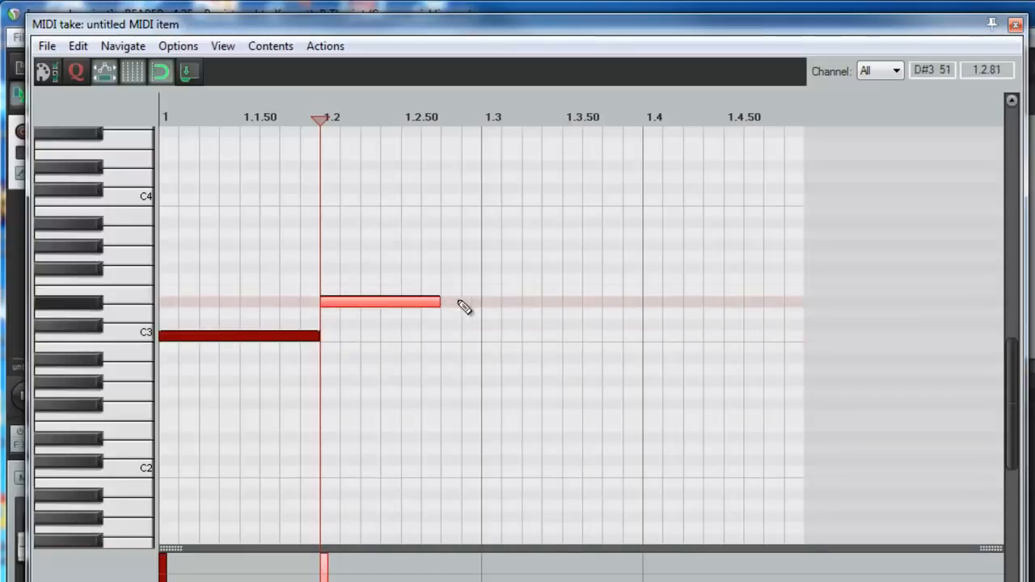
left_click_drag(441, 303, 481, 304)
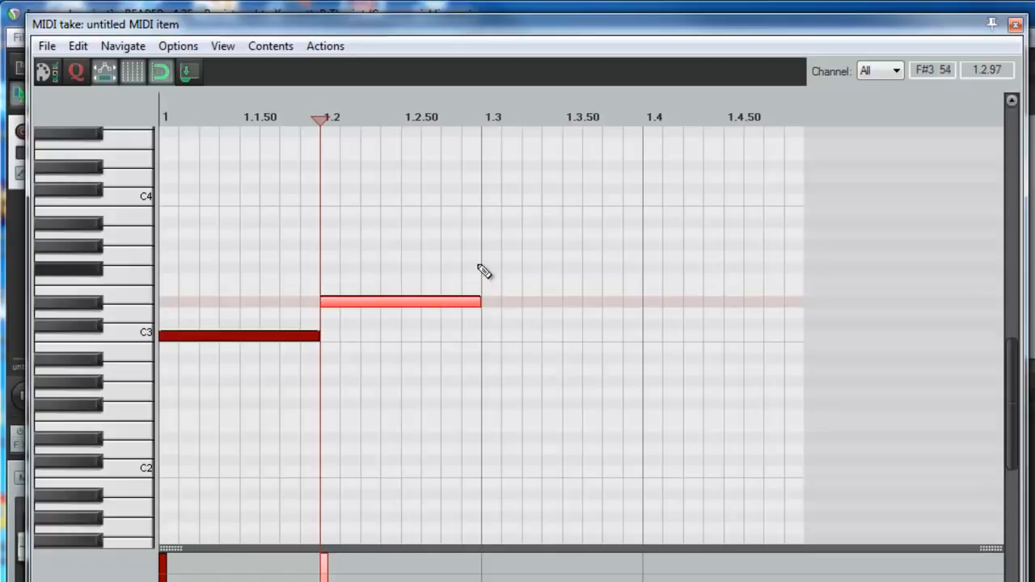
left_click_drag(482, 257, 602, 257)
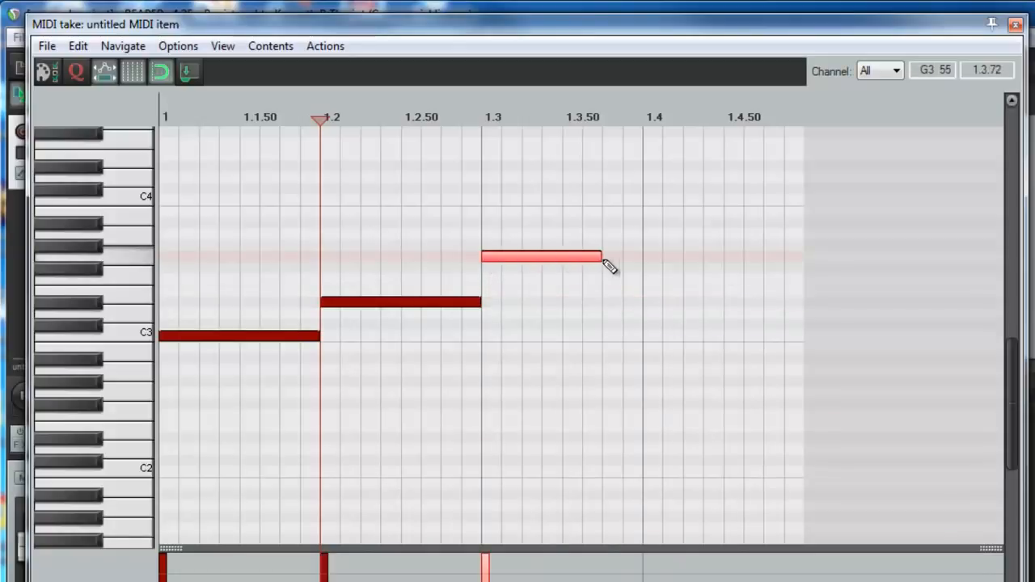
left_click_drag(603, 257, 641, 257)
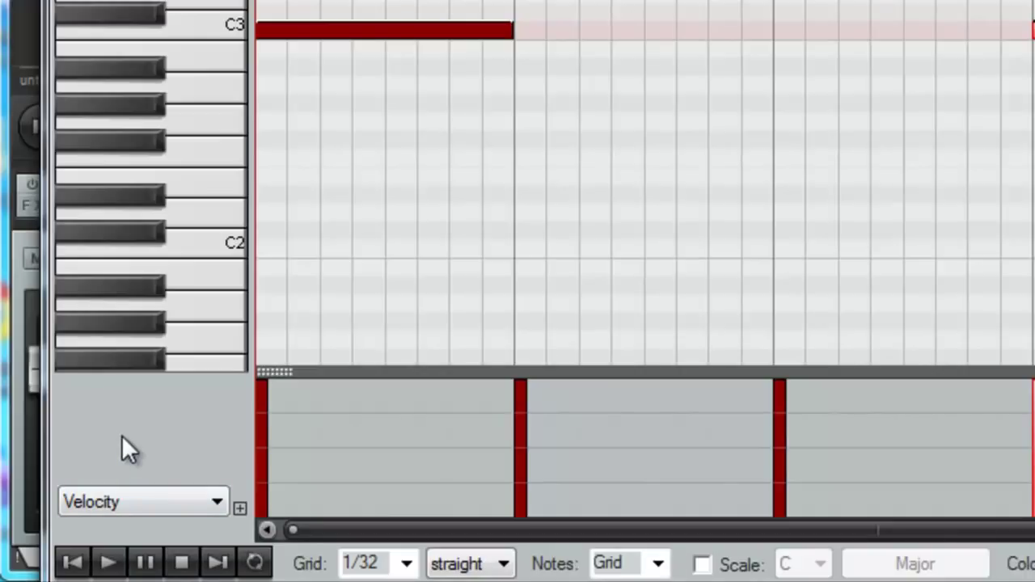
mouse_move(138, 436)
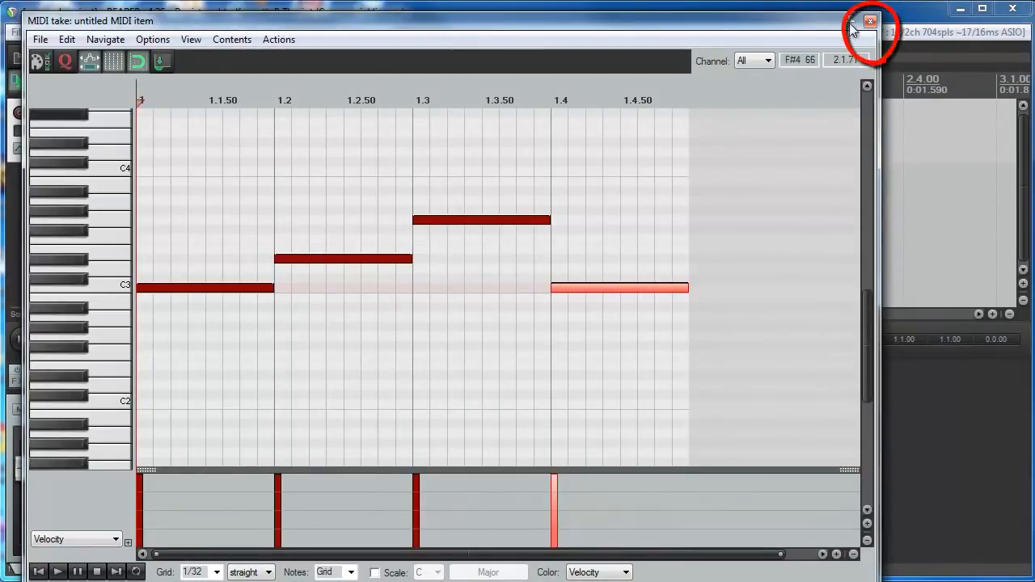
- Close the MIDI editor window to return to the arrange view
left_click(867, 20)
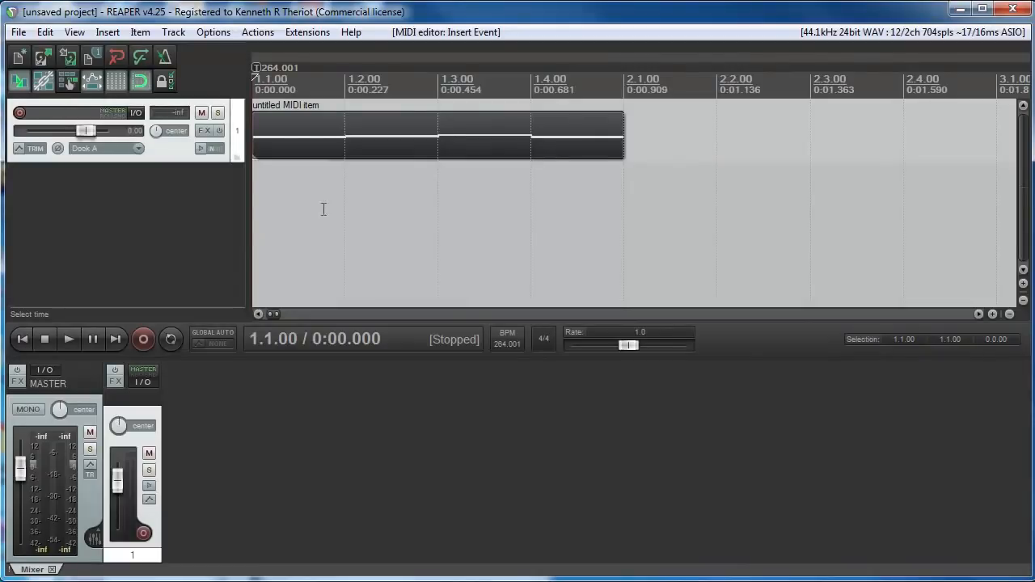
mouse_move(590, 154)
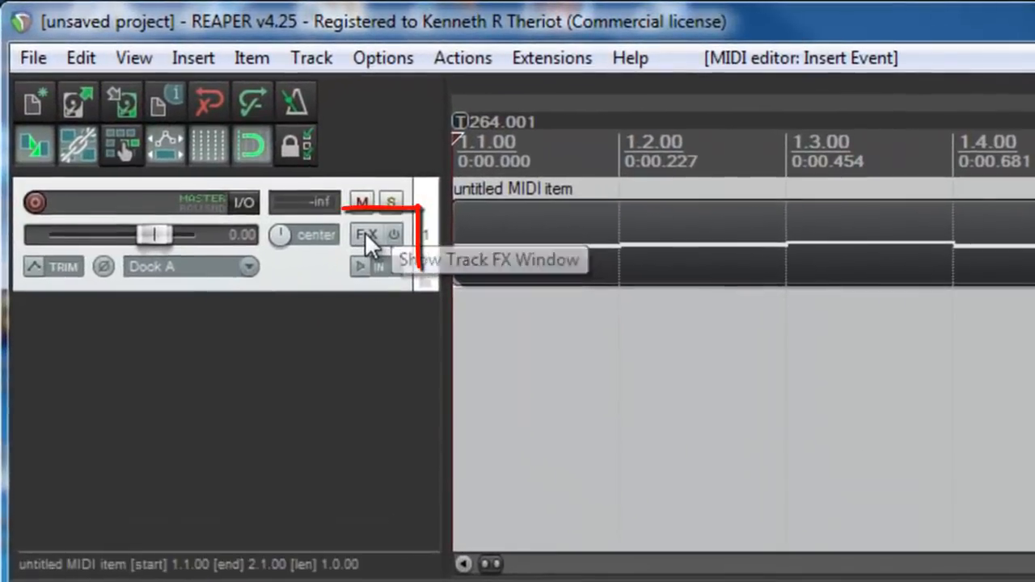
- Add VSTi: ReaSynth (Cockos) from the Instruments folder to Track 1's FX chain
left_click(363, 234)
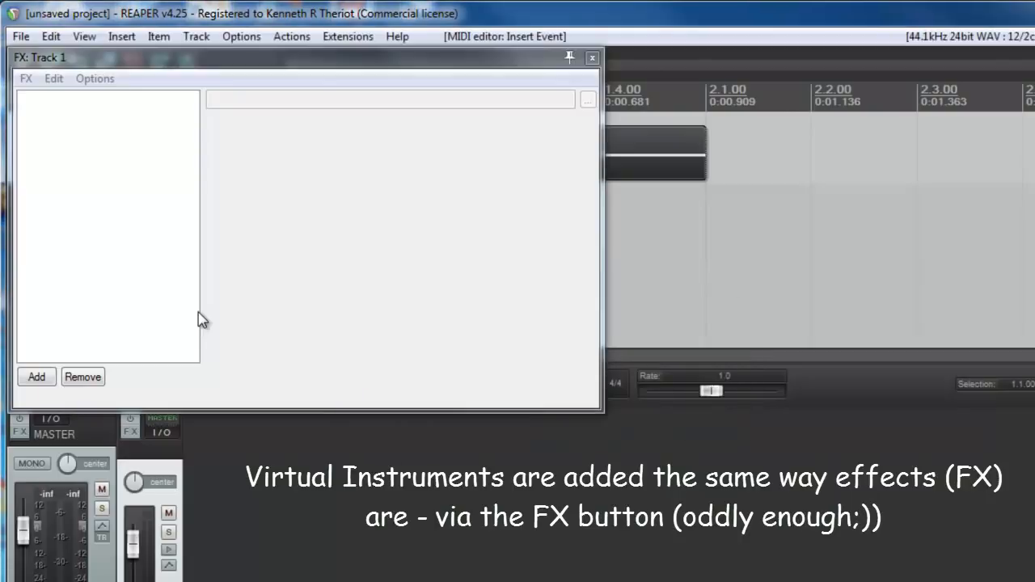
left_click(35, 377)
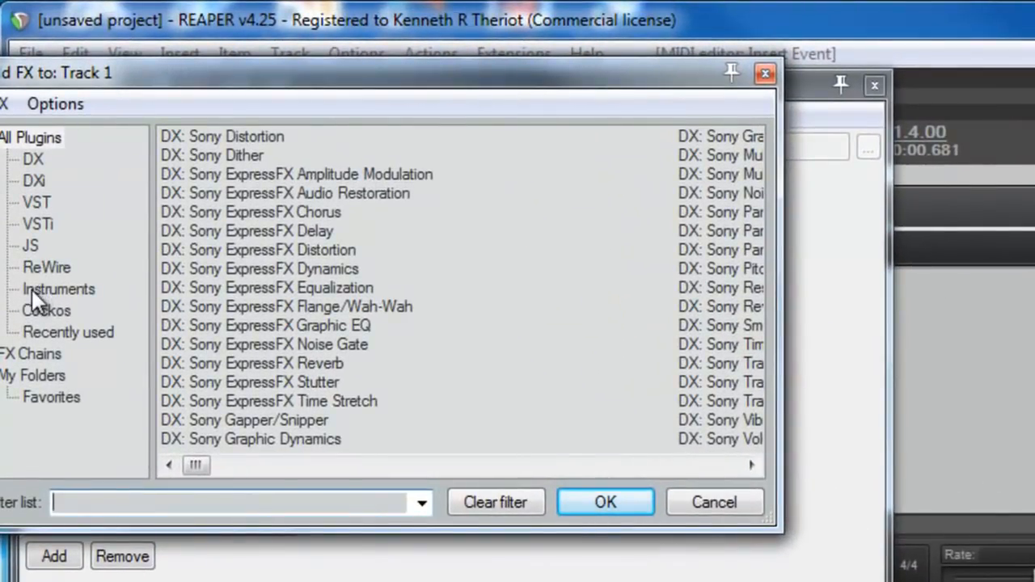
left_click(58, 289)
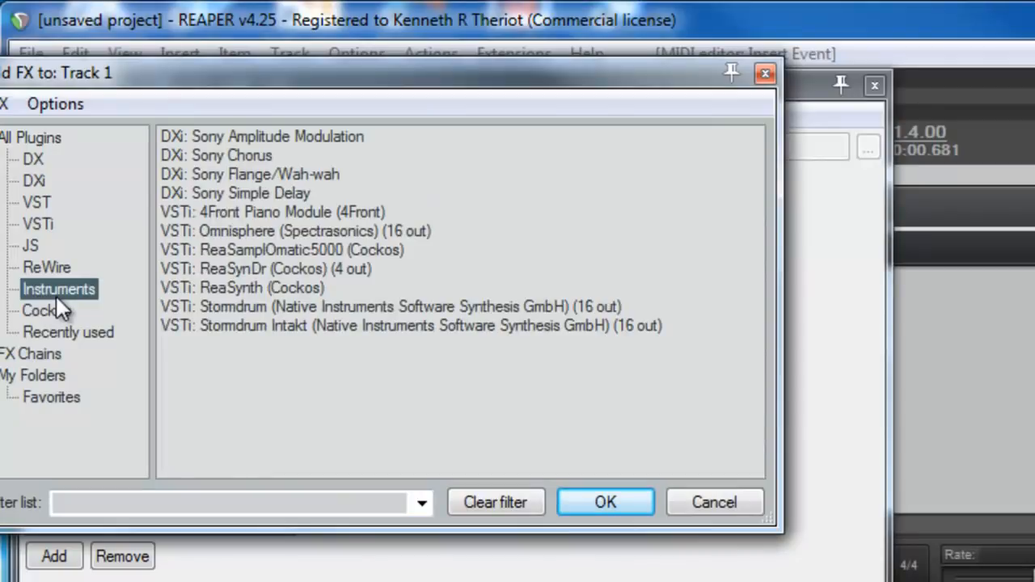
left_click(243, 287)
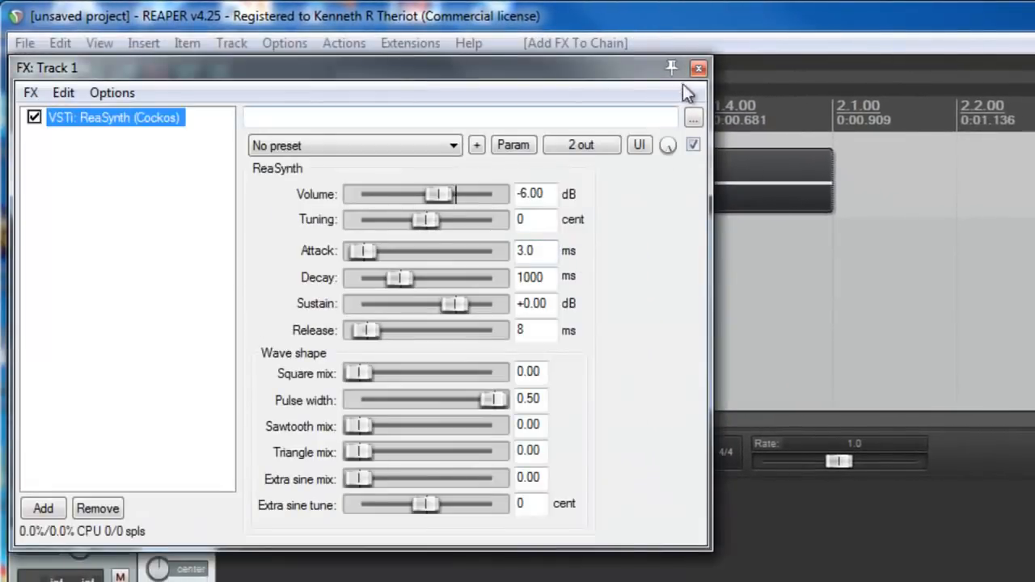
- Close the FX: Track 1 window, then reopen it with the green FX button
left_click(697, 67)
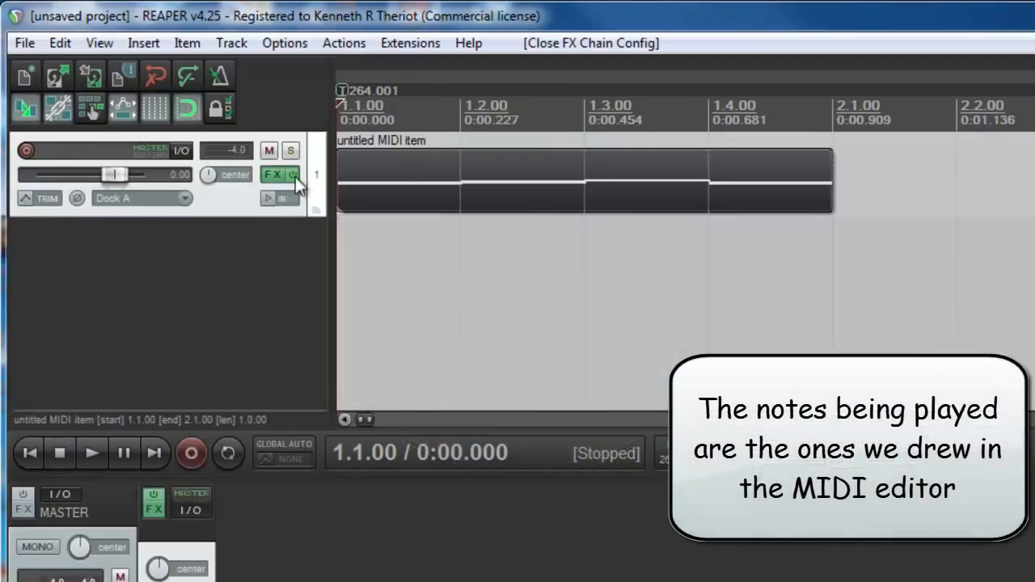
left_click(273, 176)
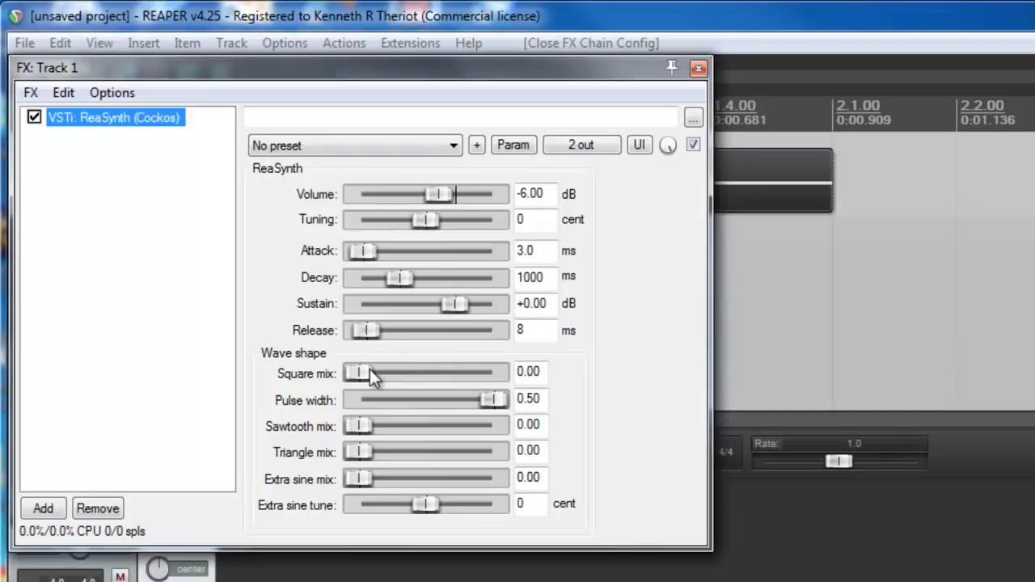
mouse_move(607, 152)
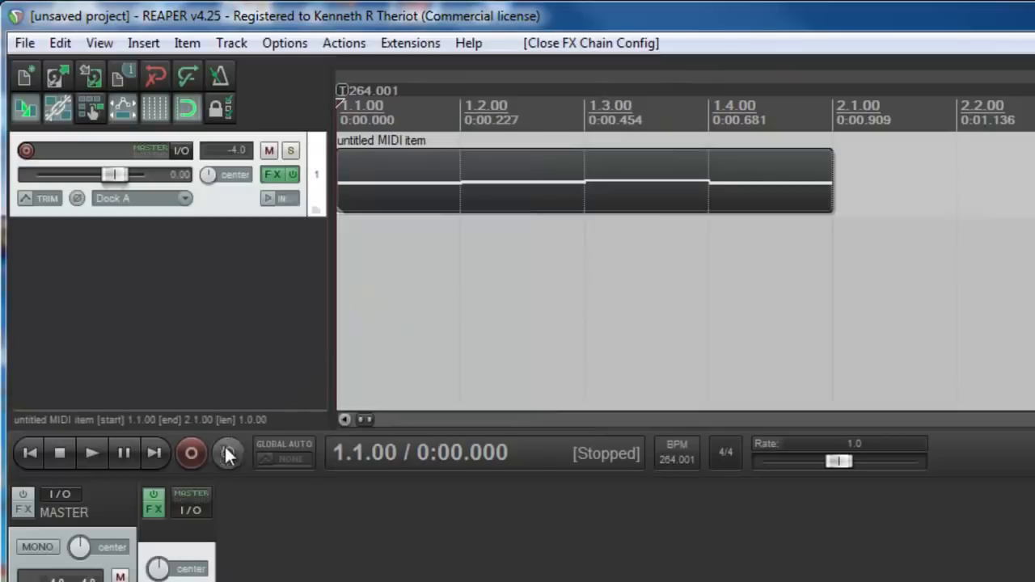
- Loop playback over the MIDI item's one-bar range, then stop
left_click(228, 454)
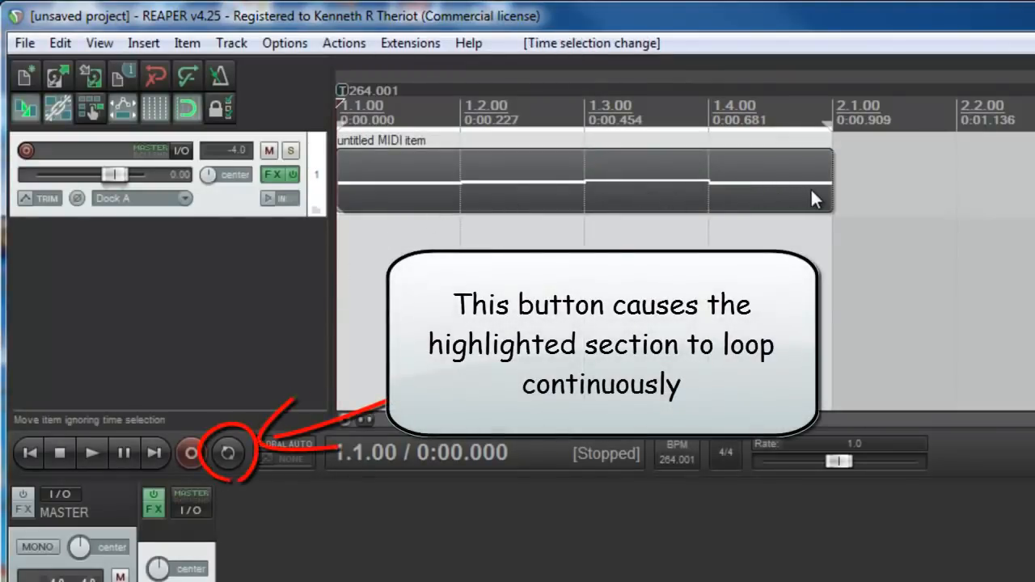
mouse_move(228, 454)
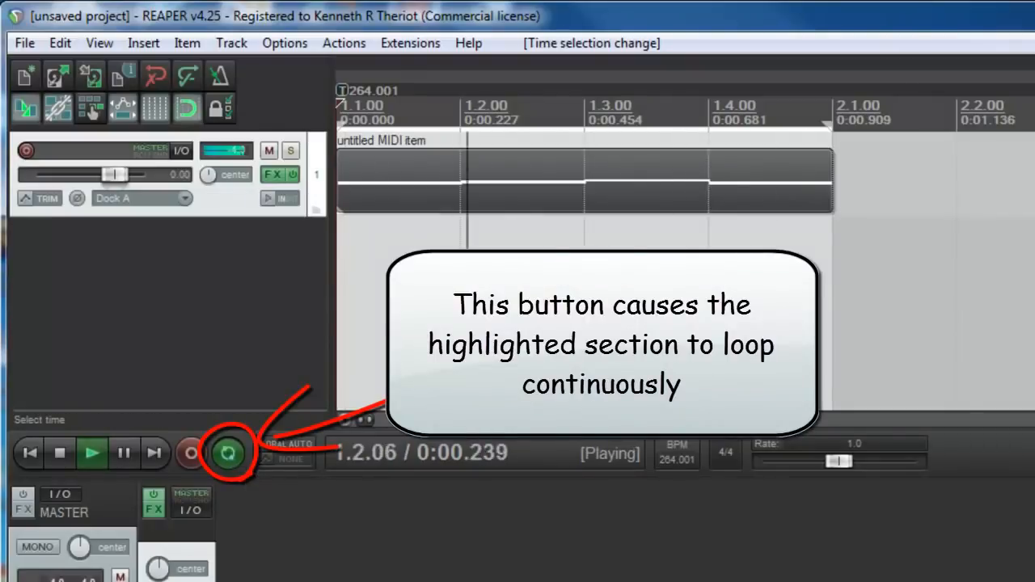
left_click(61, 453)
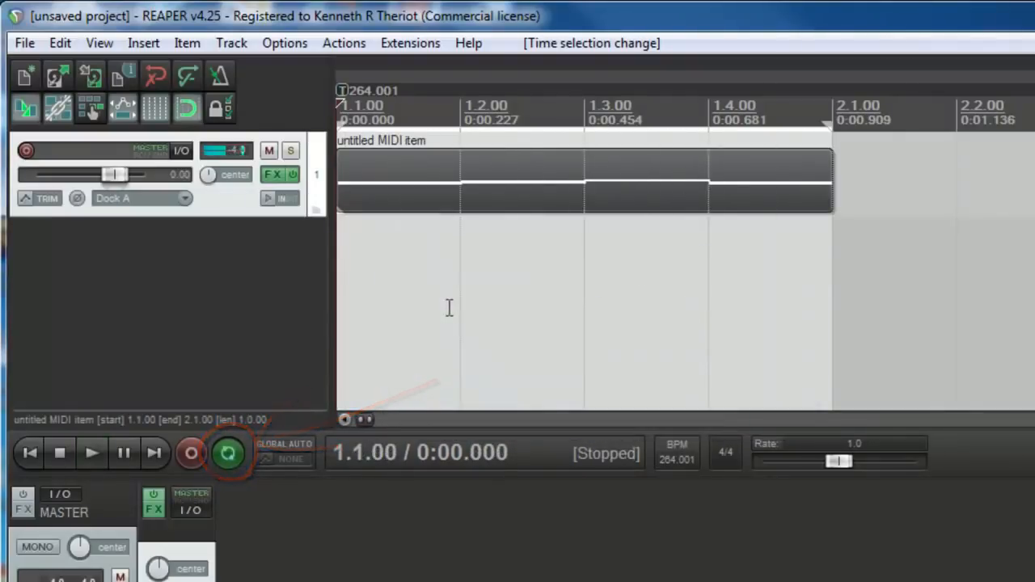
mouse_move(272, 175)
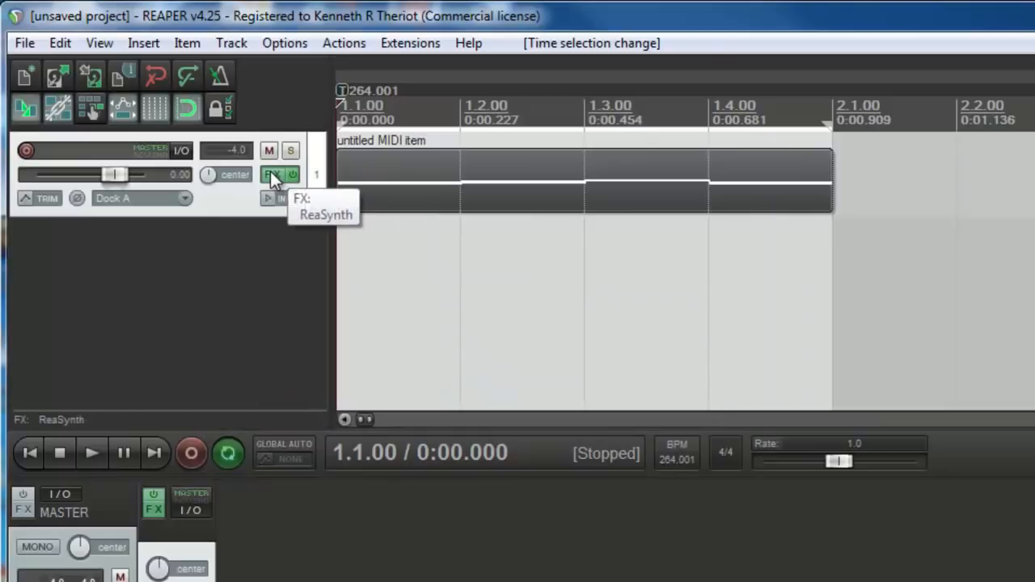
- Set ReaSynth's square mix to about 0.56 and sawtooth to 0.53, then close it
left_click(270, 175)
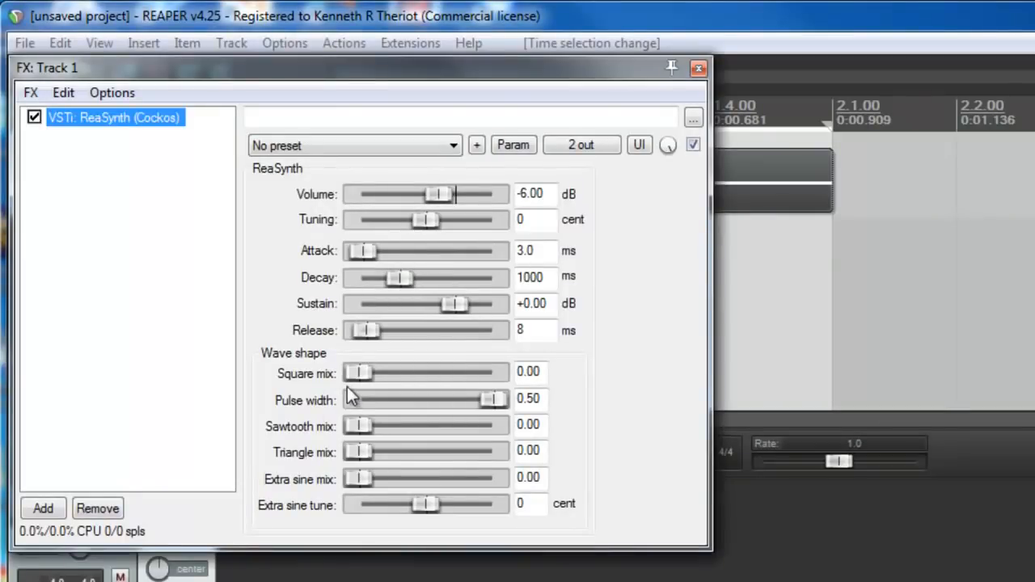
mouse_move(365, 379)
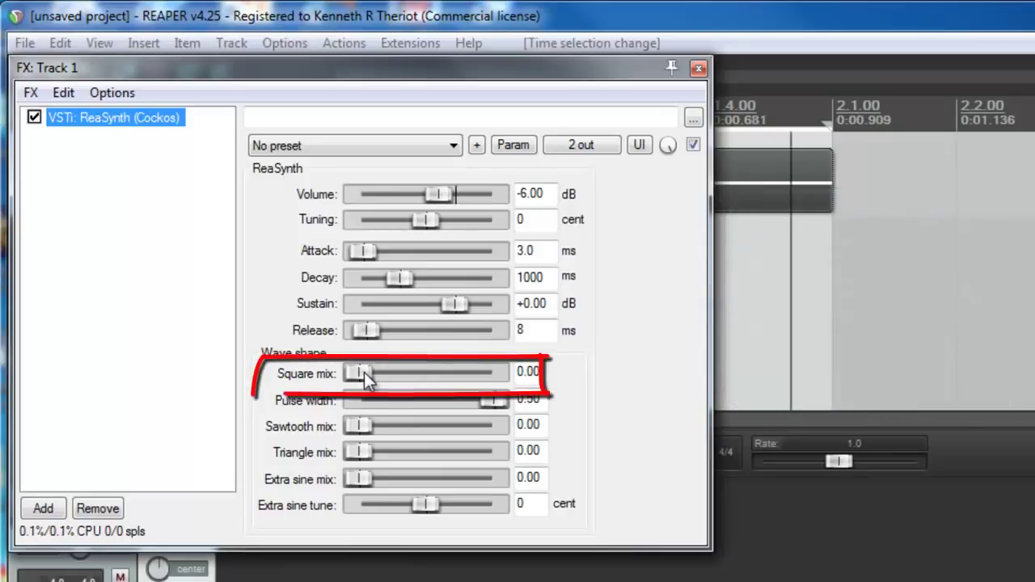
left_click_drag(360, 373, 400, 373)
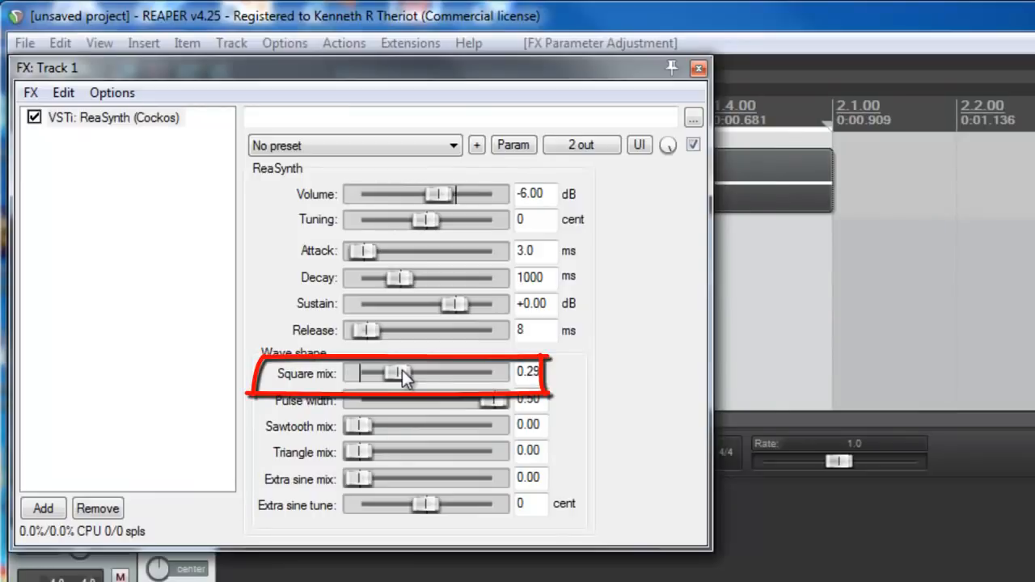
left_click_drag(402, 374, 437, 374)
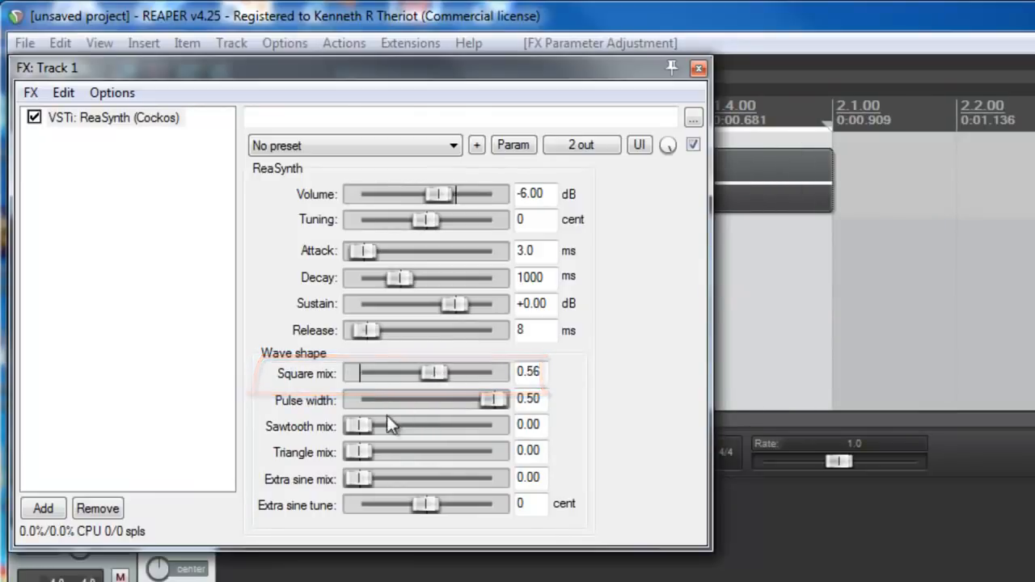
mouse_move(364, 434)
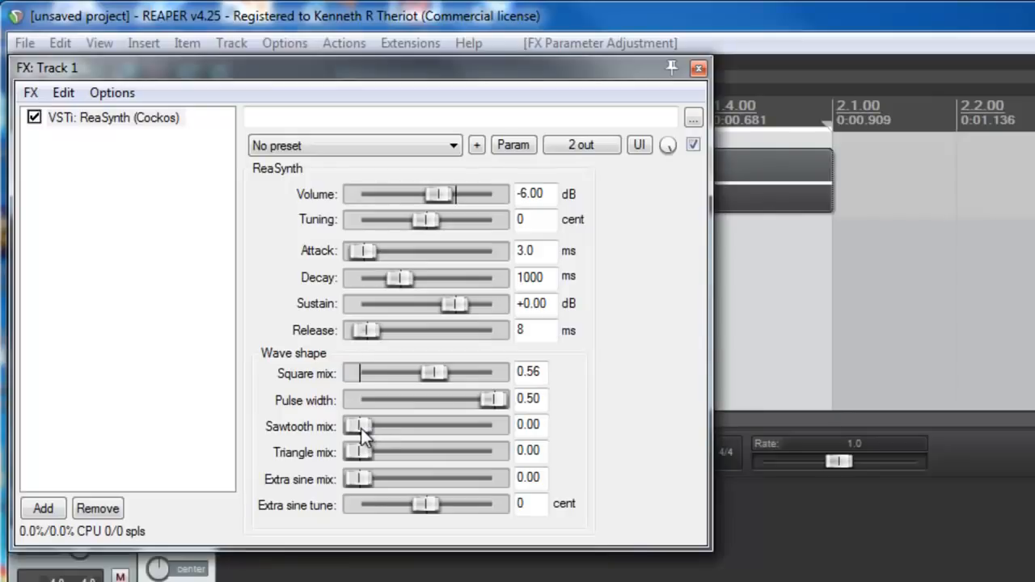
left_click_drag(360, 427, 432, 427)
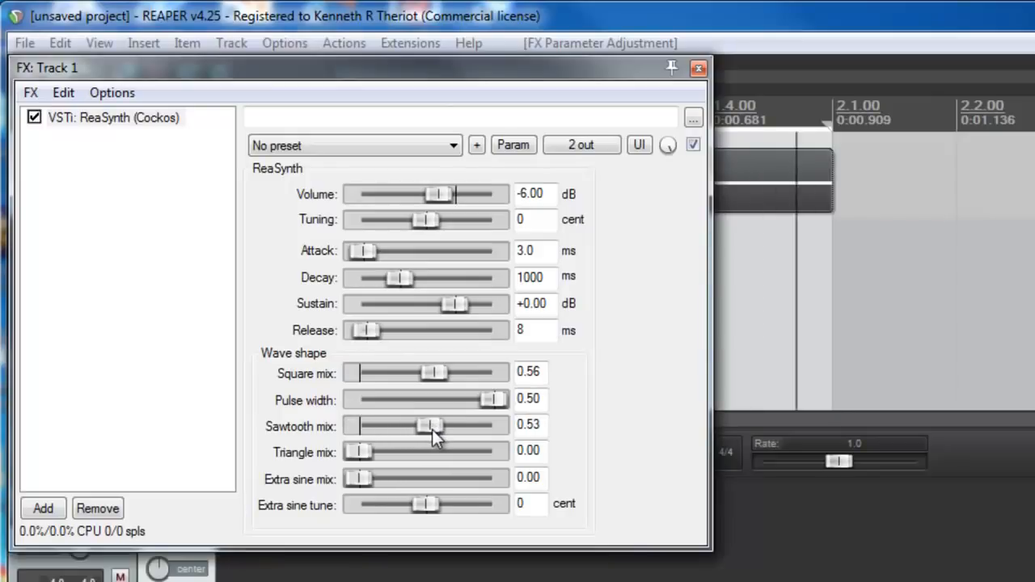
mouse_move(330, 483)
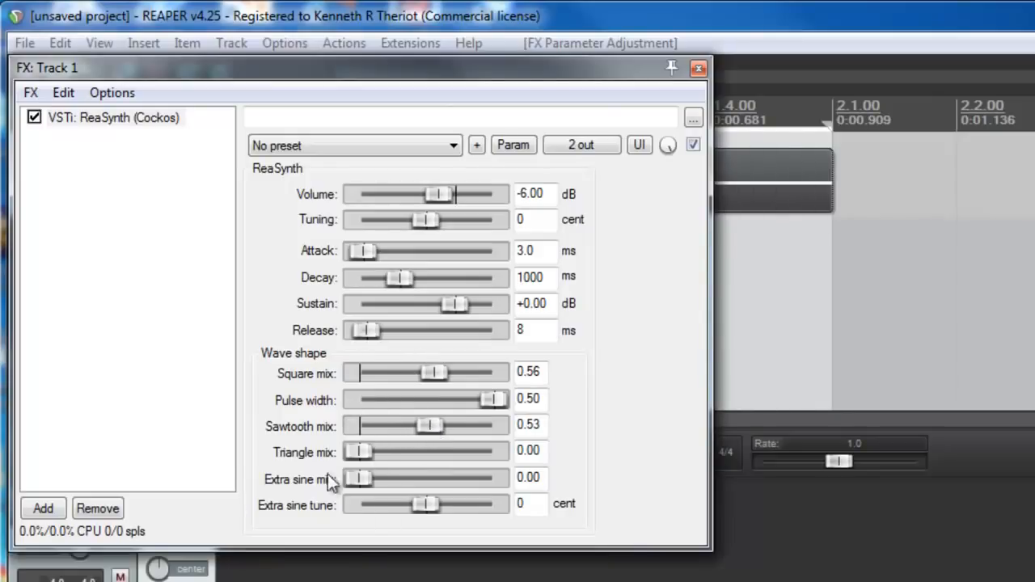
mouse_move(443, 283)
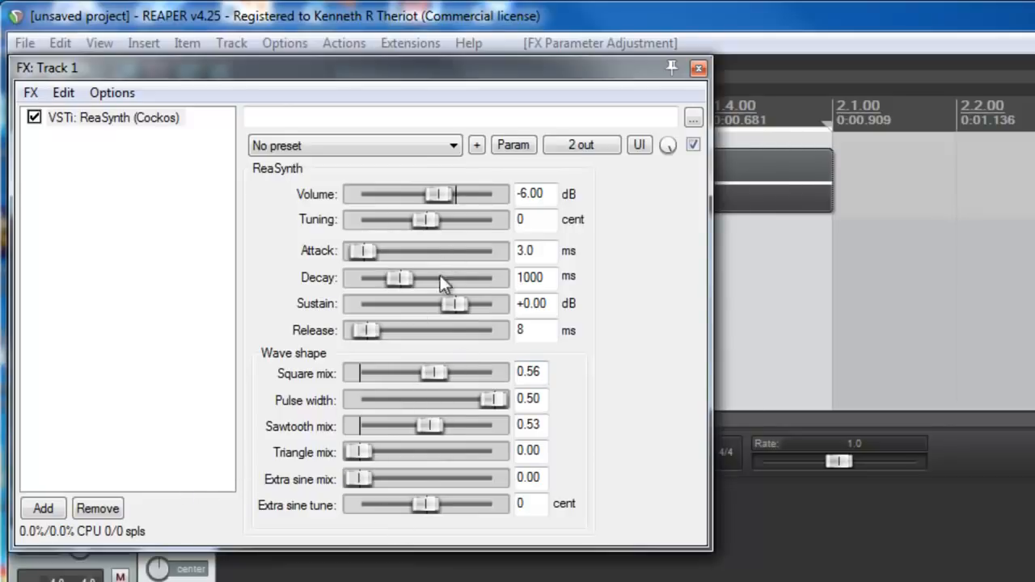
left_click(696, 67)
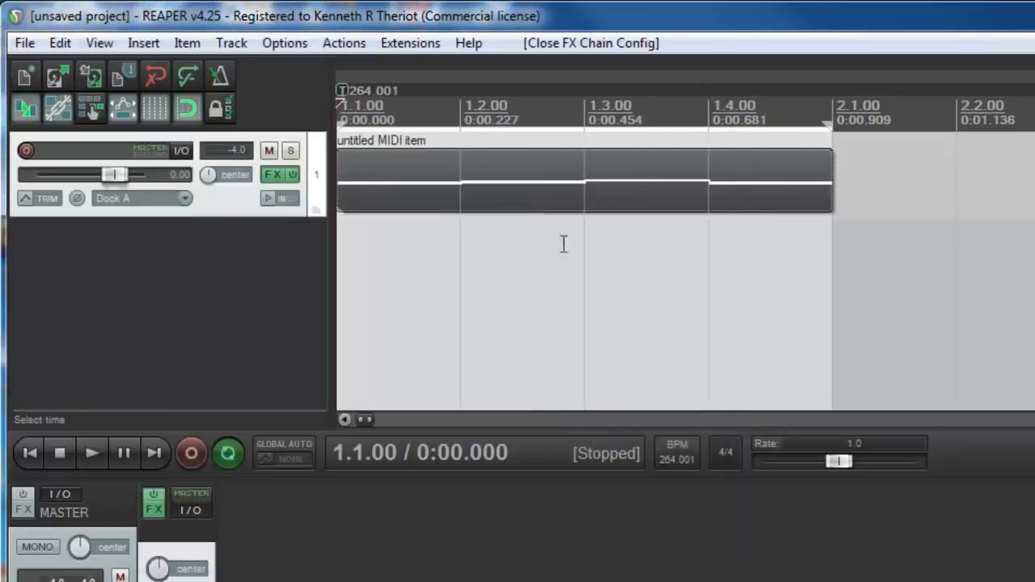
mouse_move(526, 301)
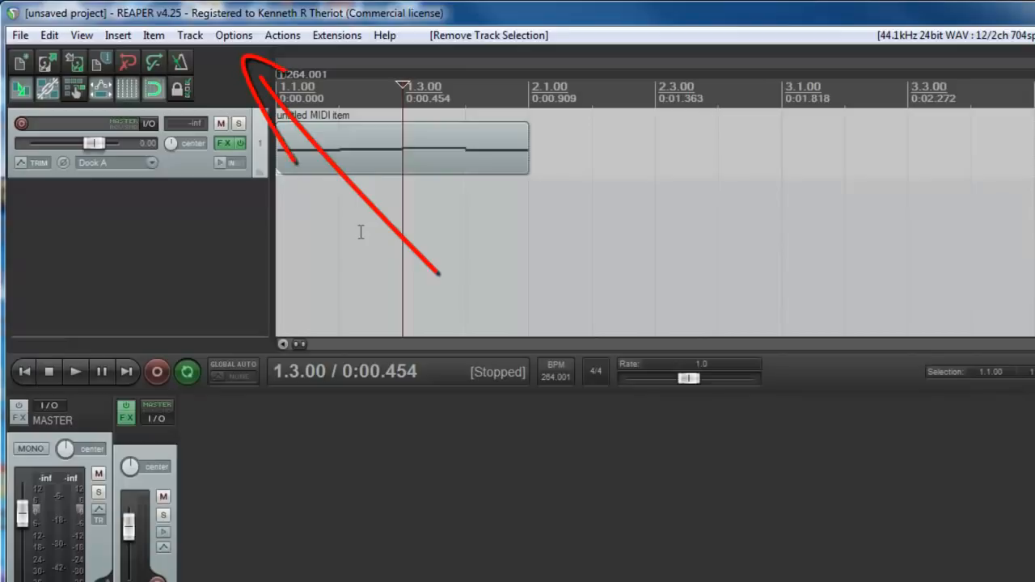
left_click(234, 35)
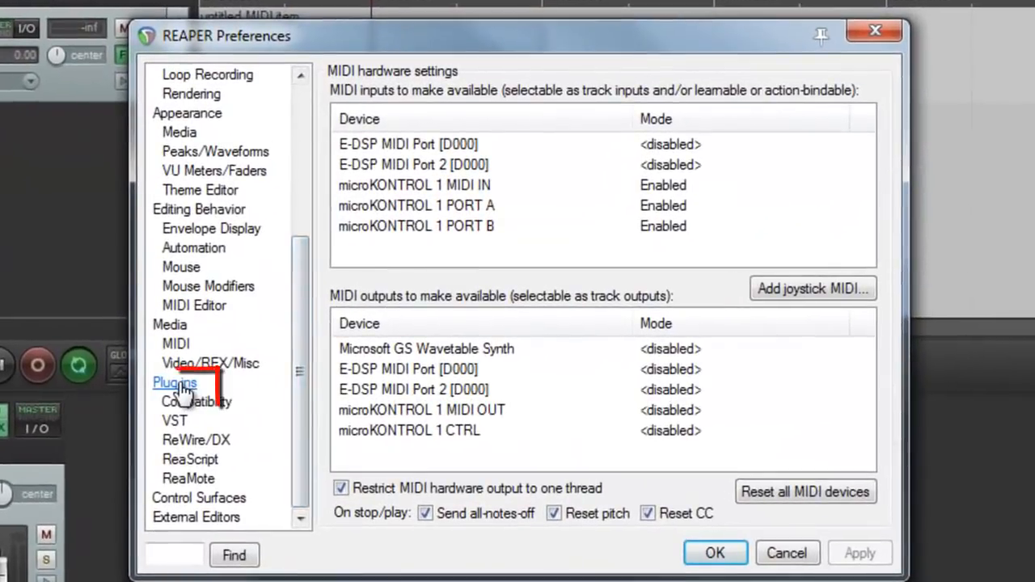
left_click(174, 421)
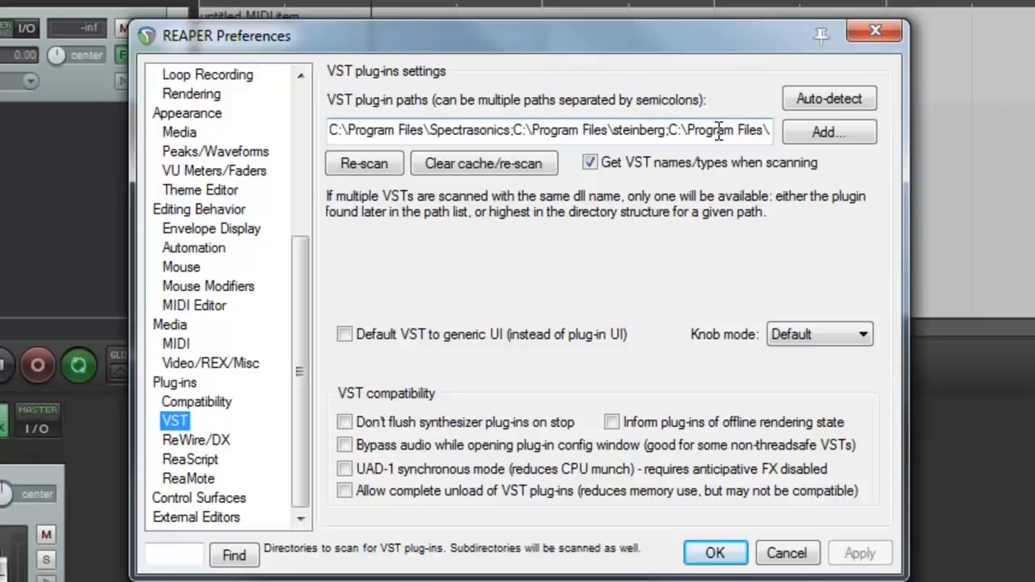
left_click(829, 132)
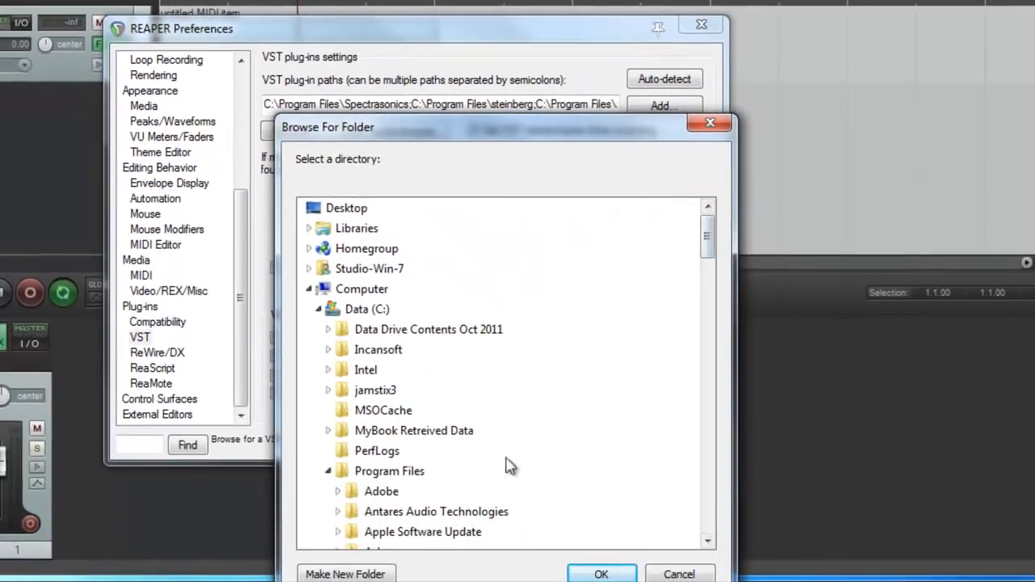
left_click_drag(705, 235, 705, 356)
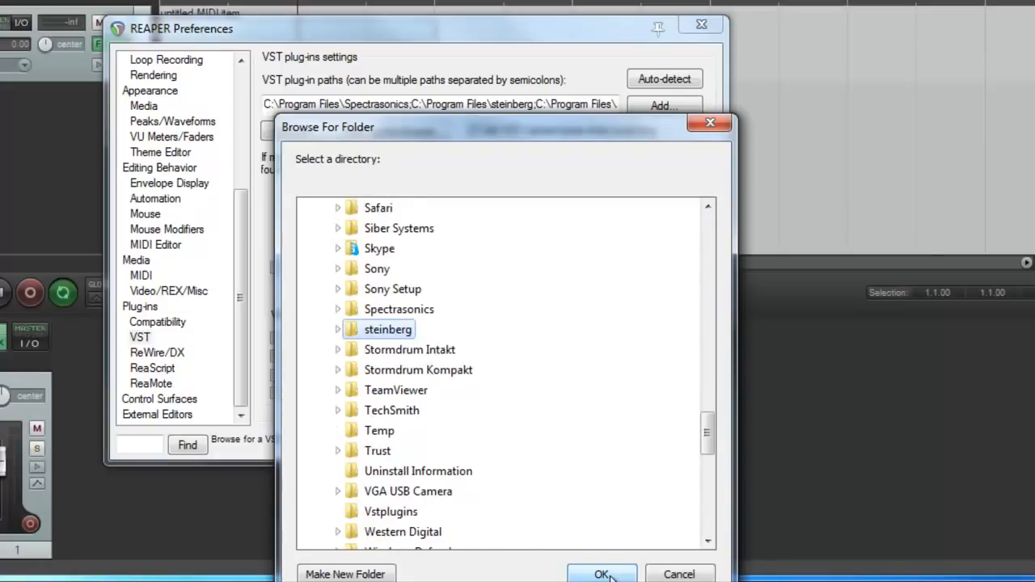
left_click(601, 573)
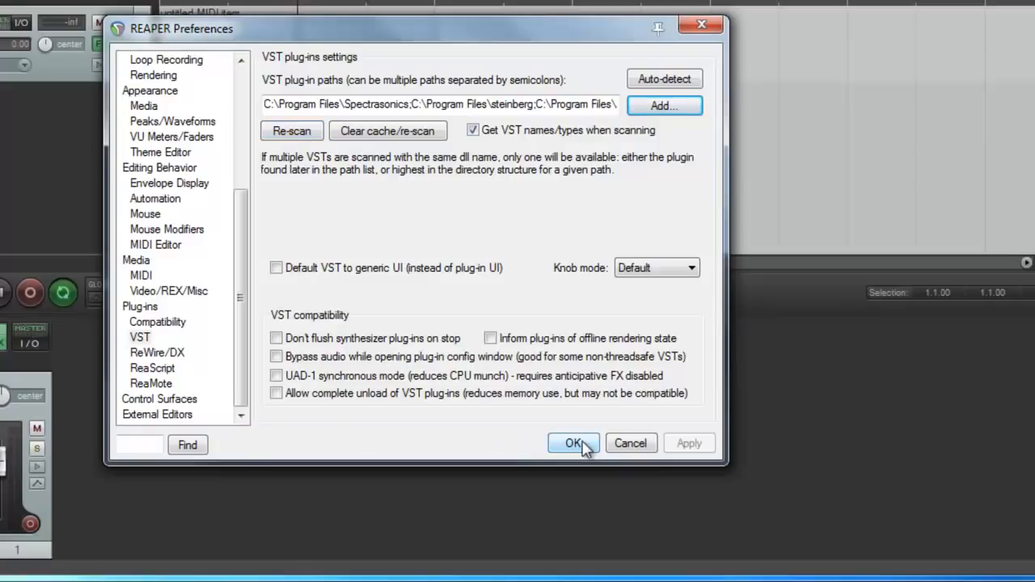
left_click(573, 443)
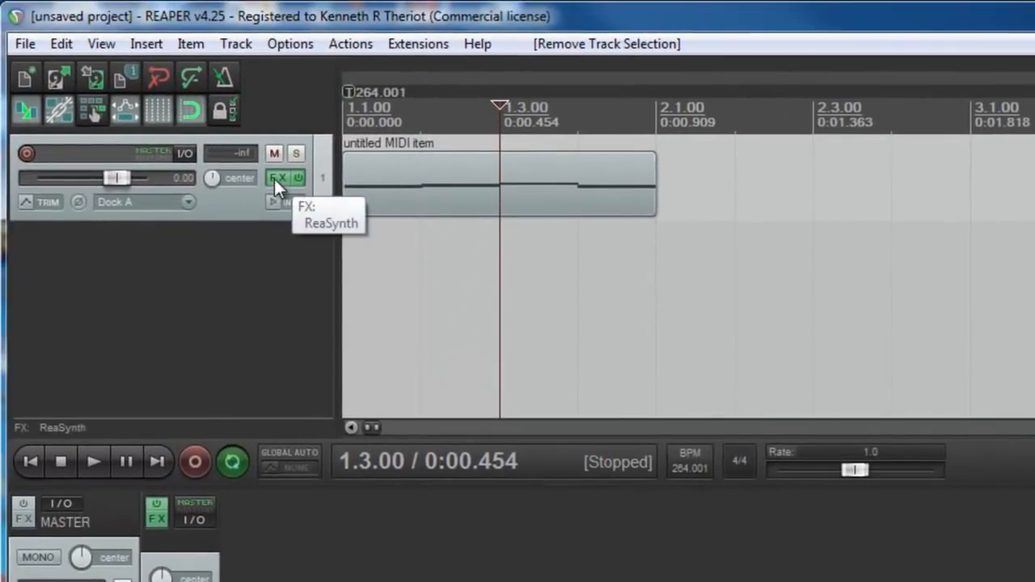
- Add VSTi: 4Front Piano Module to Track 1 in place of ReaSynth
left_click(278, 177)
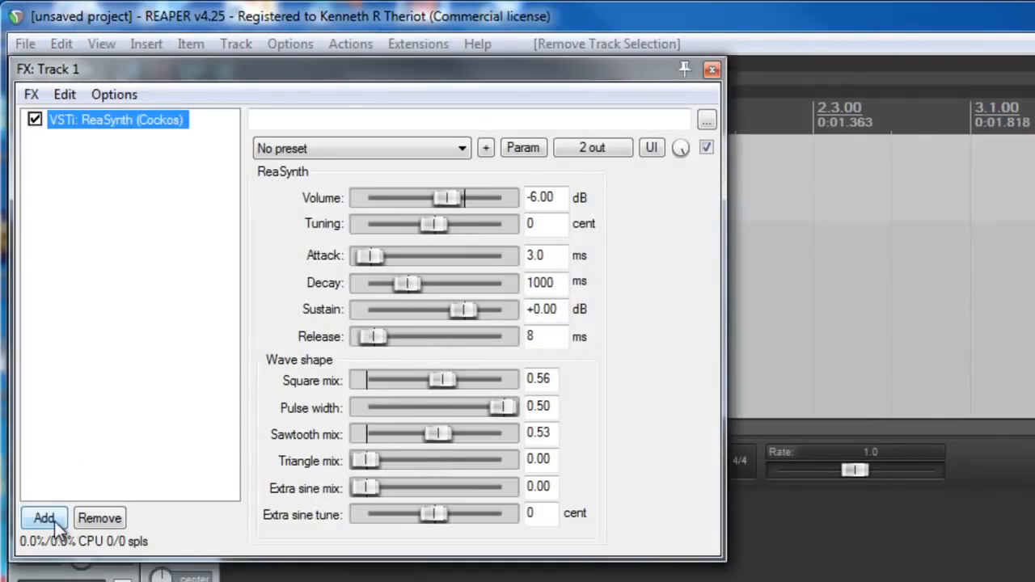
left_click(42, 519)
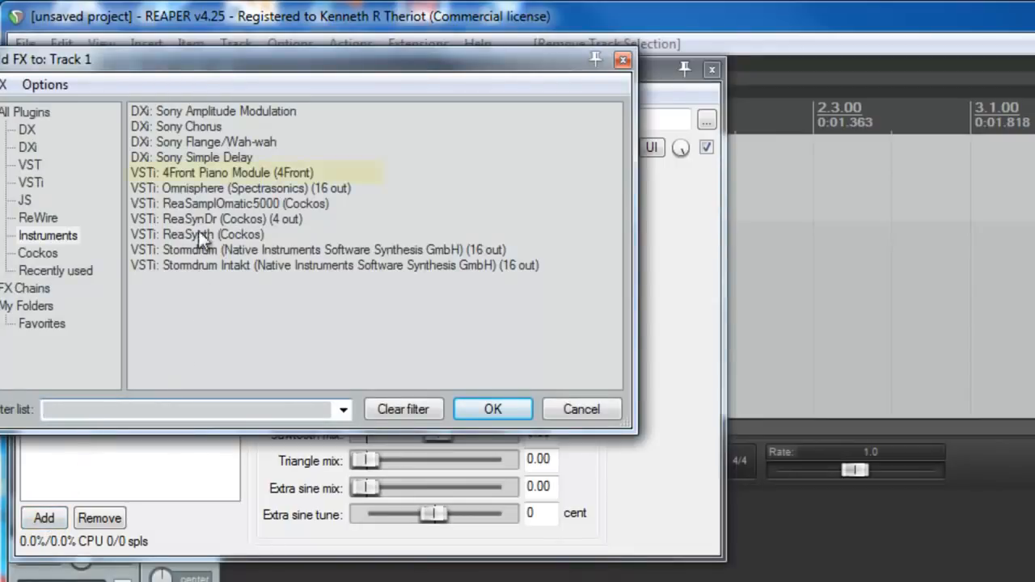
left_click(221, 172)
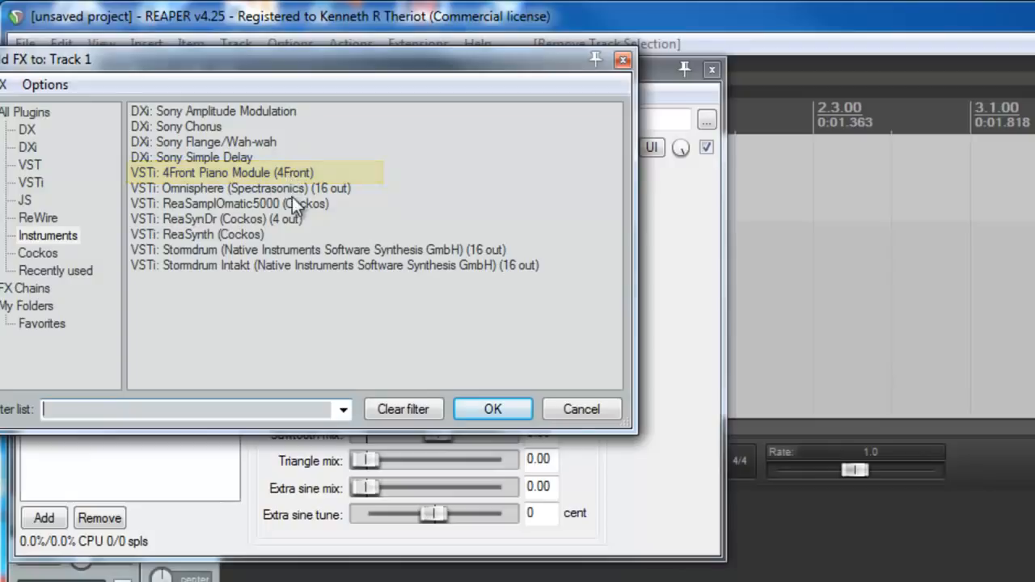
left_click(194, 172)
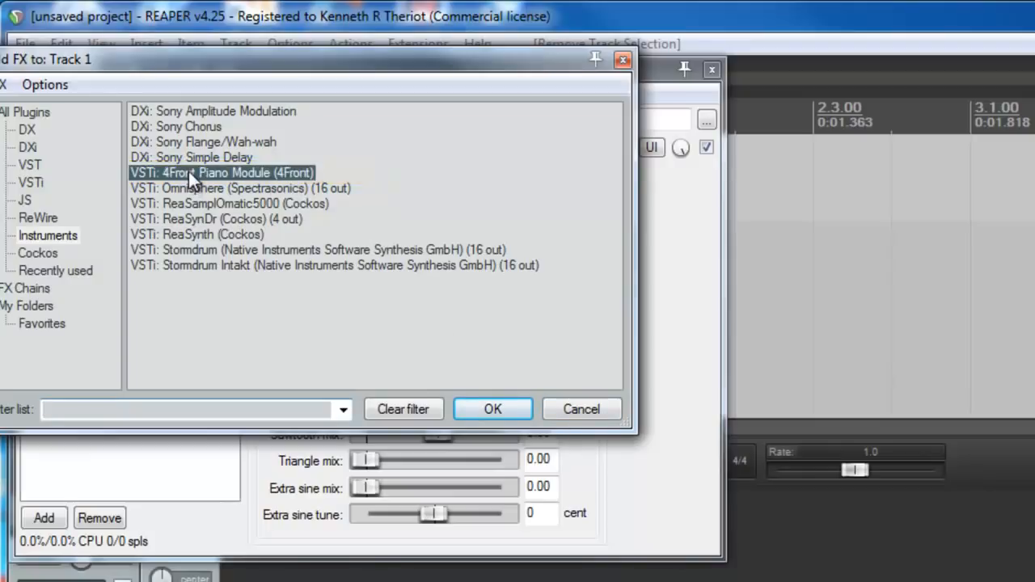
left_click(492, 408)
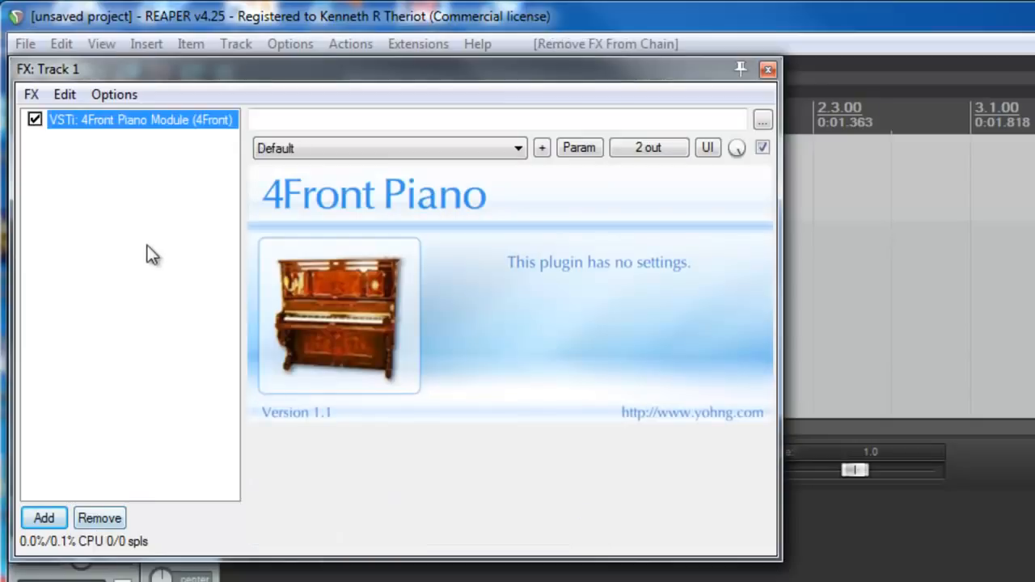
left_click(771, 70)
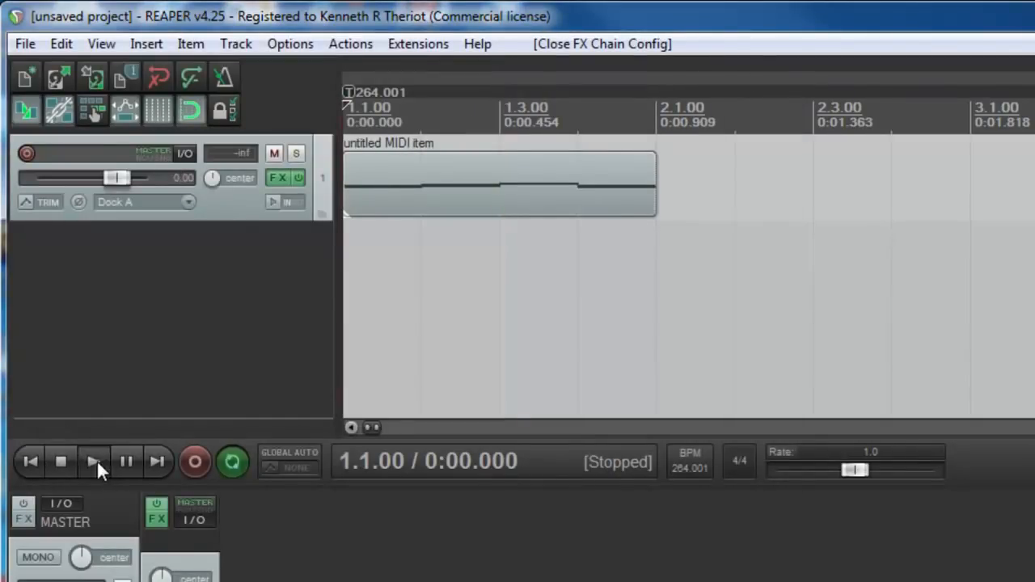
left_click(94, 462)
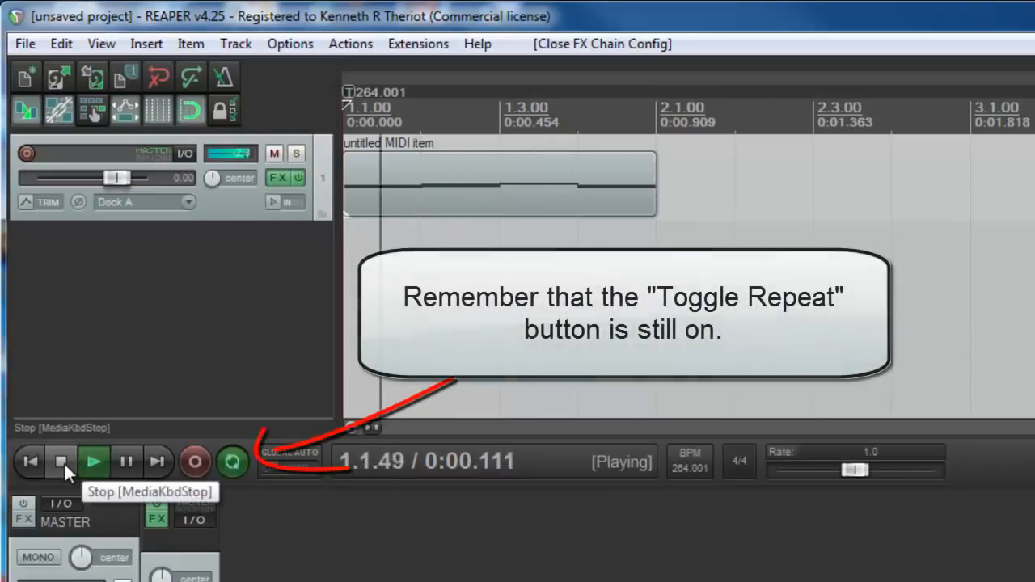
left_click(62, 461)
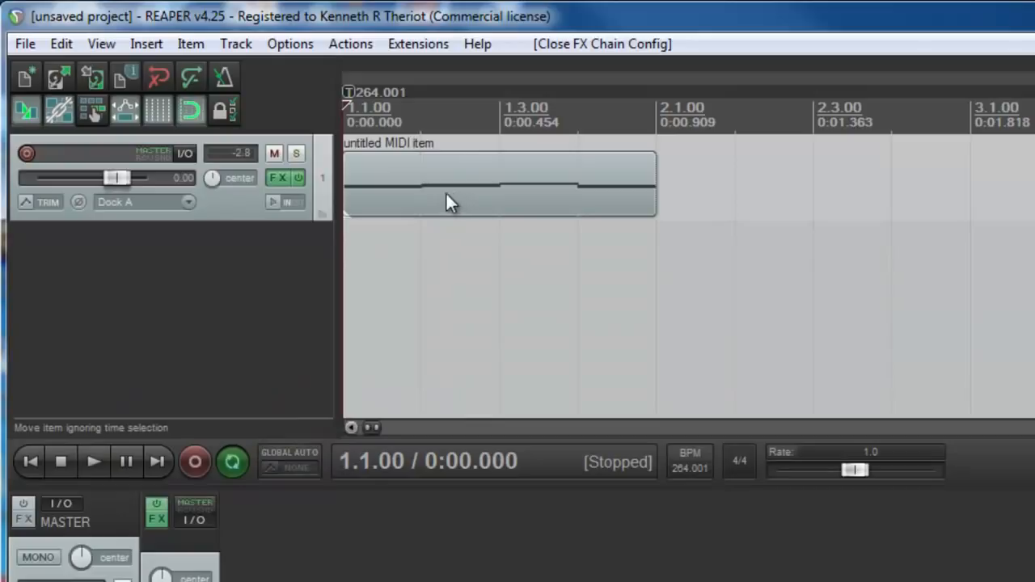
mouse_move(477, 208)
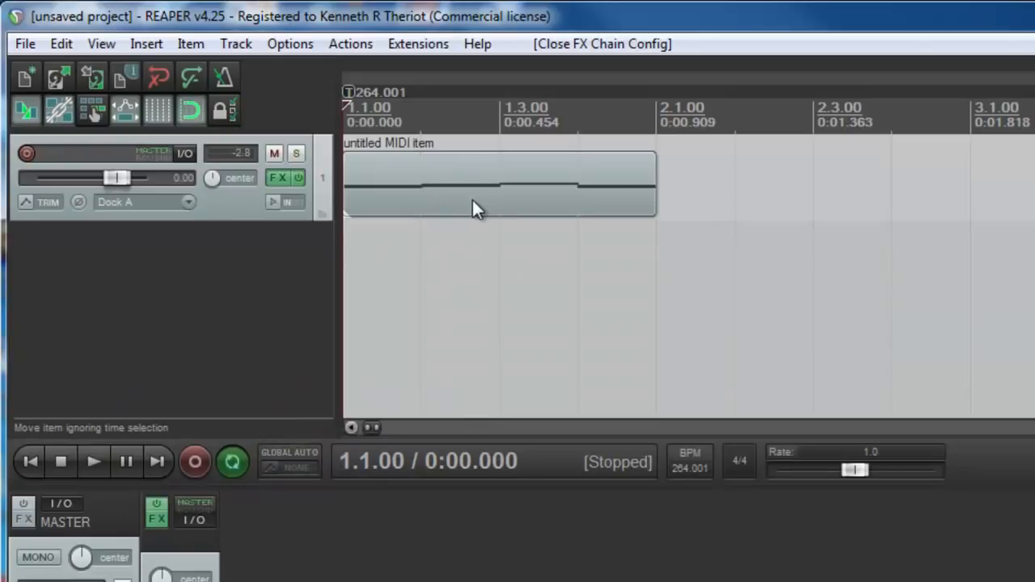
mouse_move(465, 205)
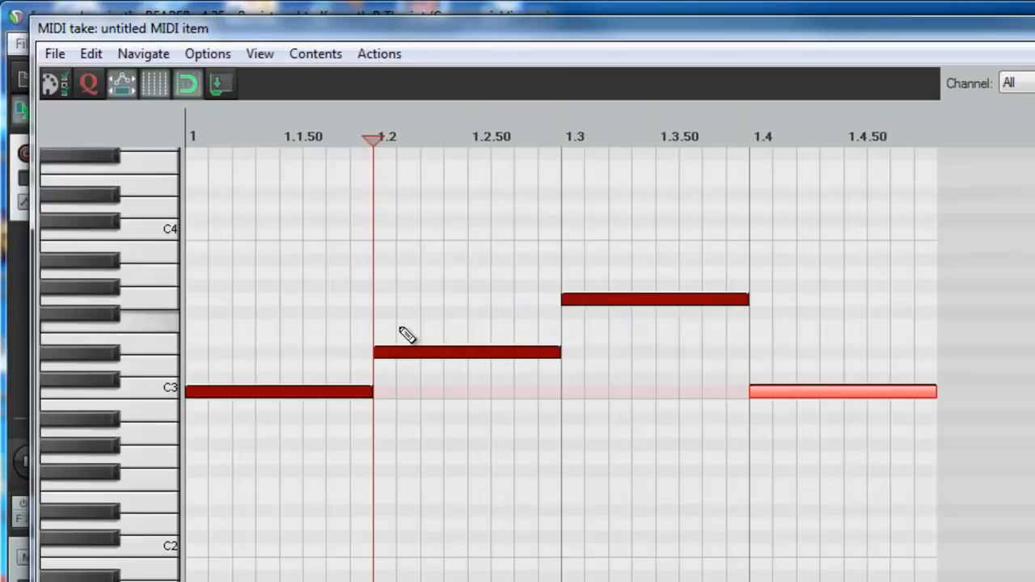
mouse_move(208, 451)
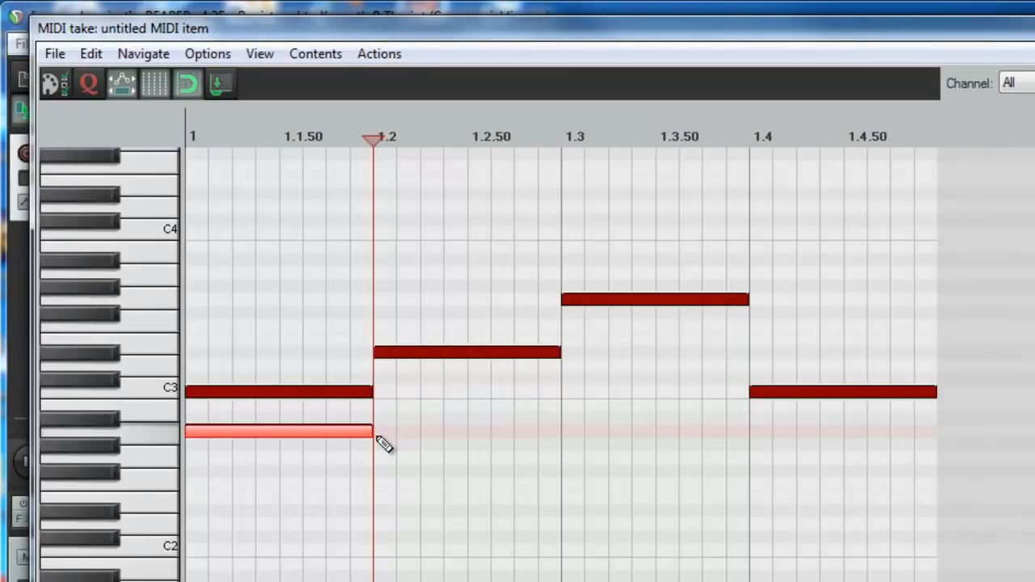
mouse_move(391, 316)
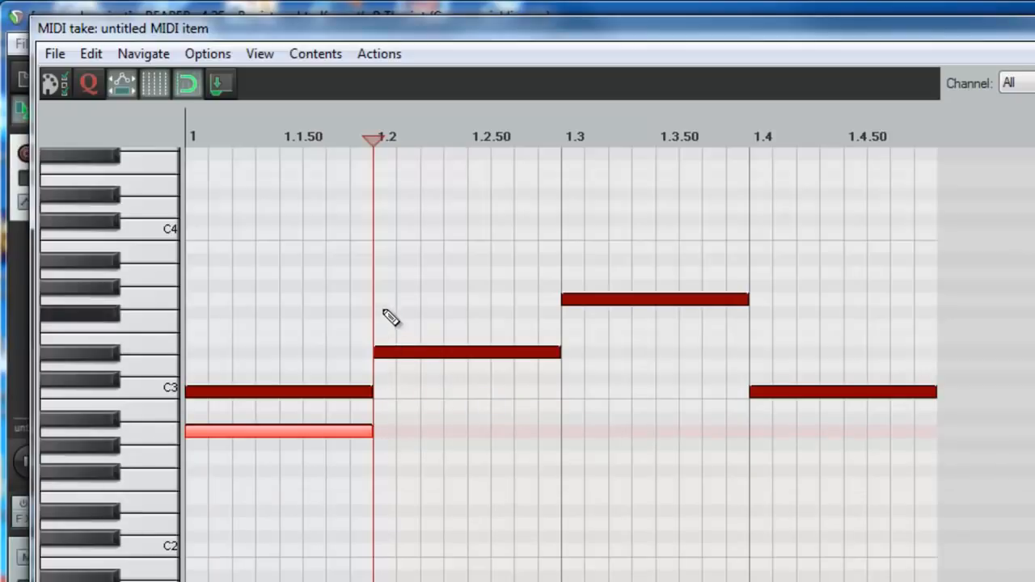